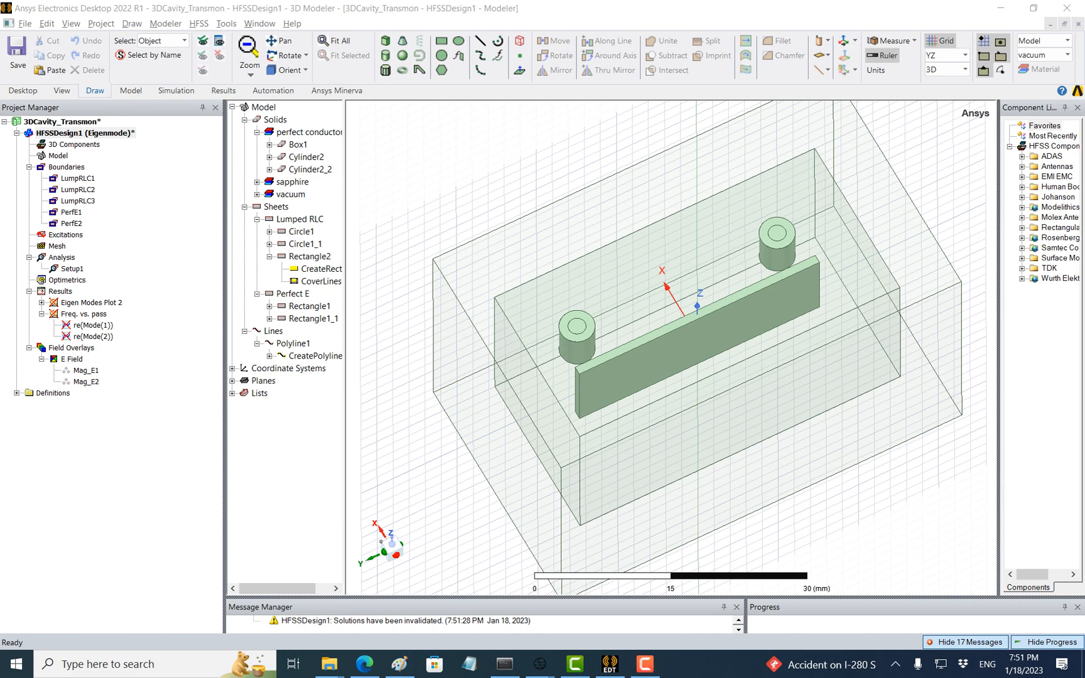
Select the Lumped RLC group under Sheets to highlight its sheets on both cavity posts.
click(298, 219)
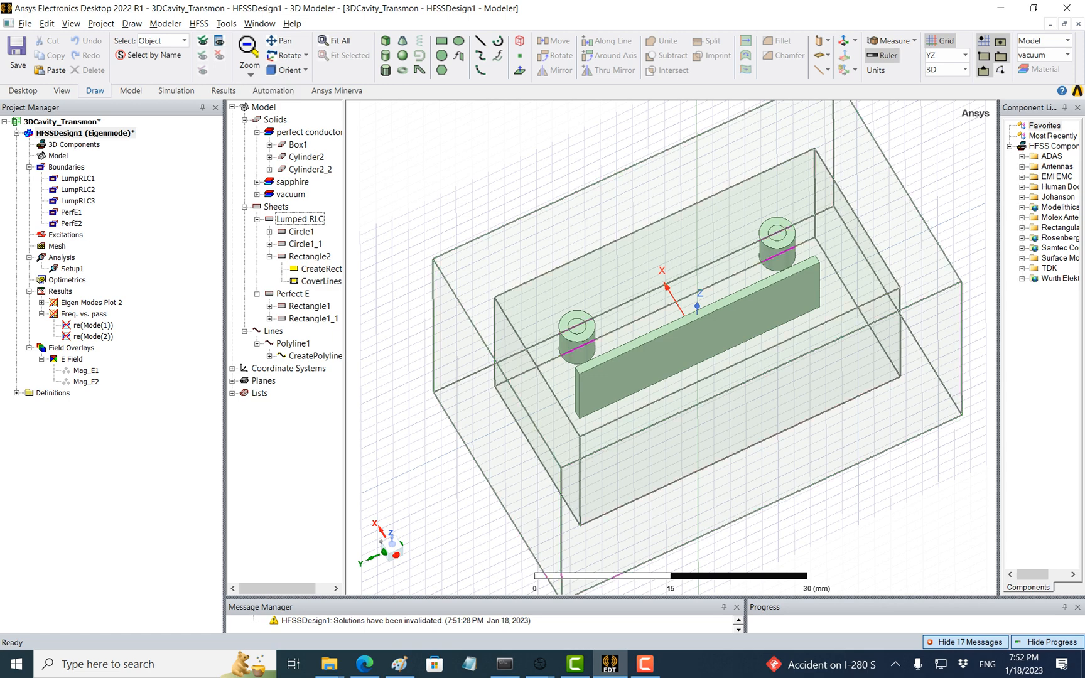
mouse_move(660, 385)
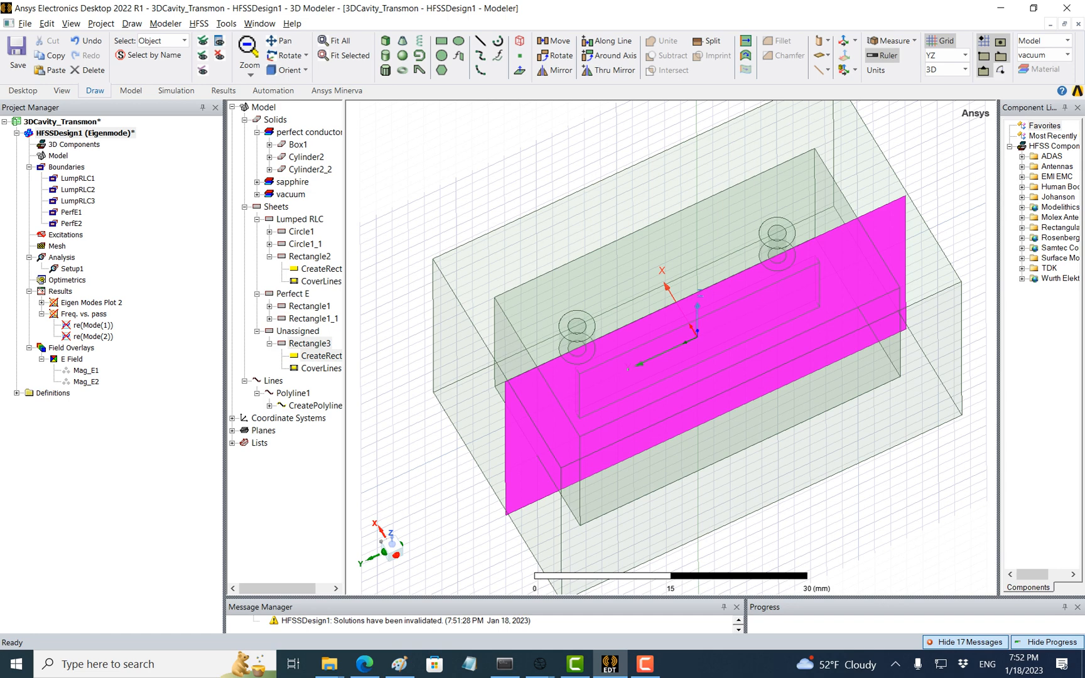
Uncheck Model in Rectangle3's properties so the sheet moves to Non-Model.
click(297, 331)
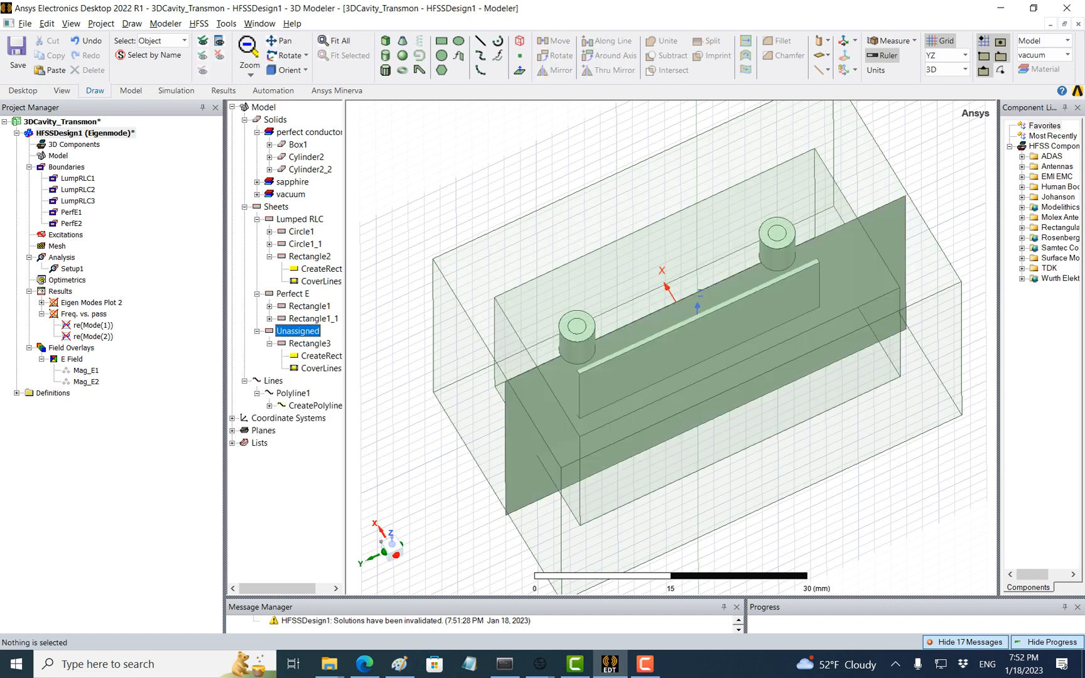
right_click(309, 344)
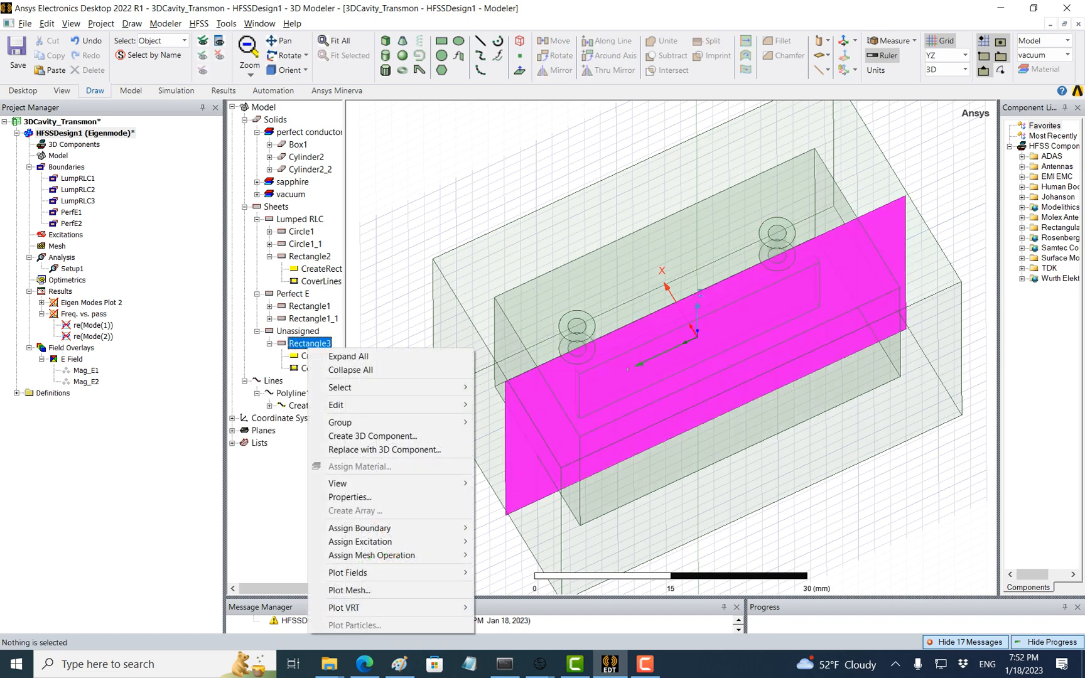
click(349, 497)
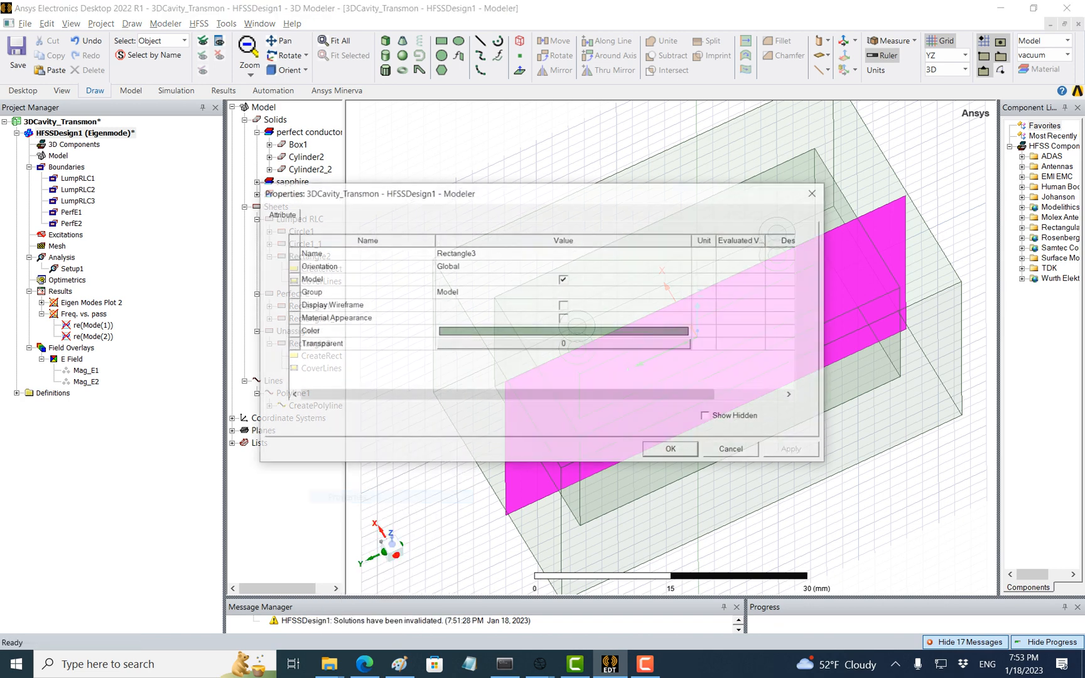
click(310, 279)
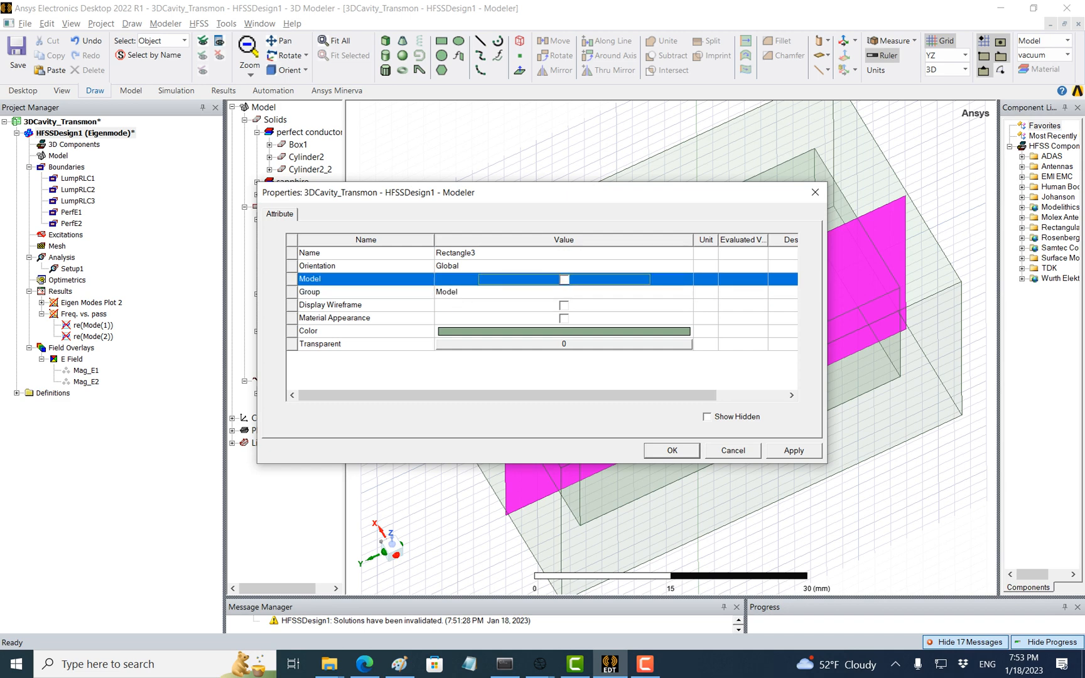
click(670, 450)
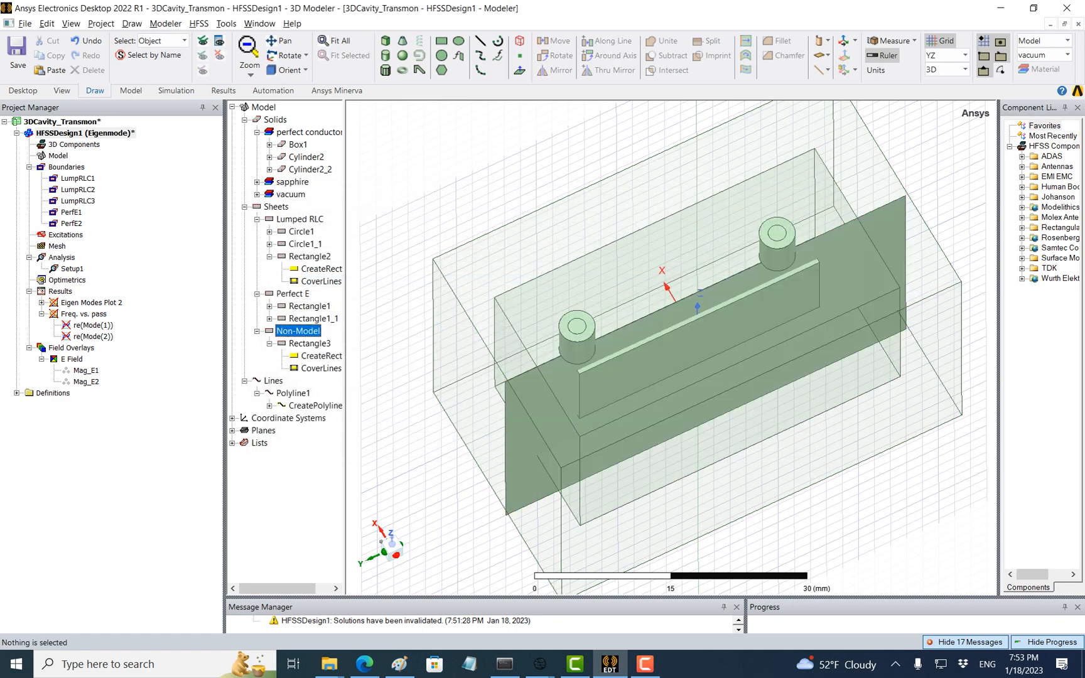
click(309, 343)
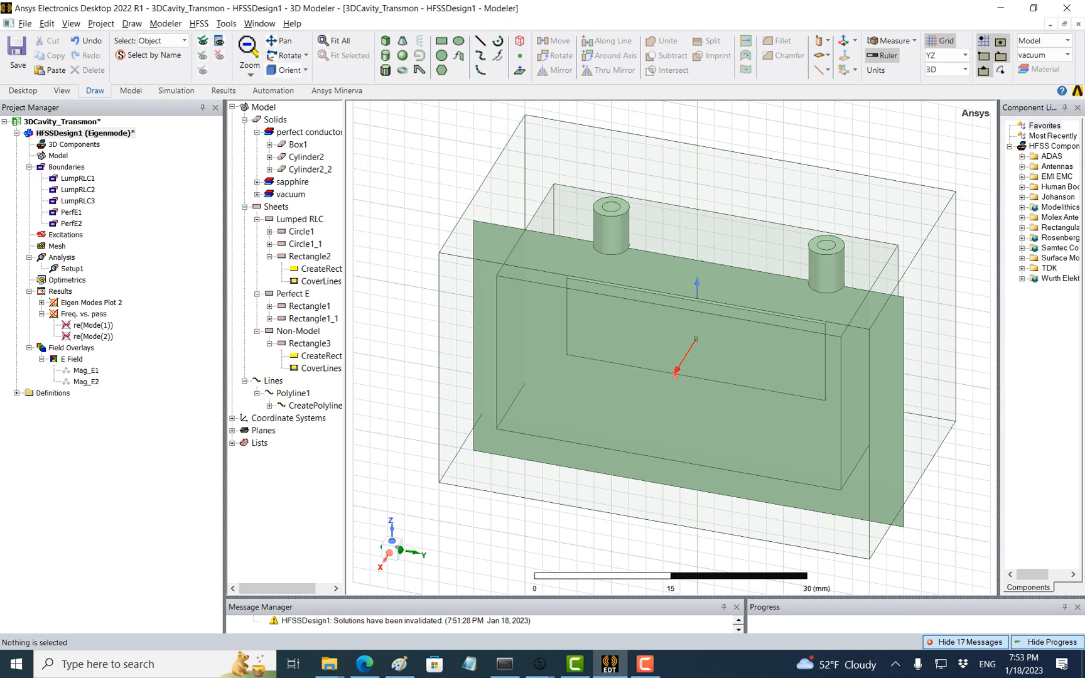
click(284, 69)
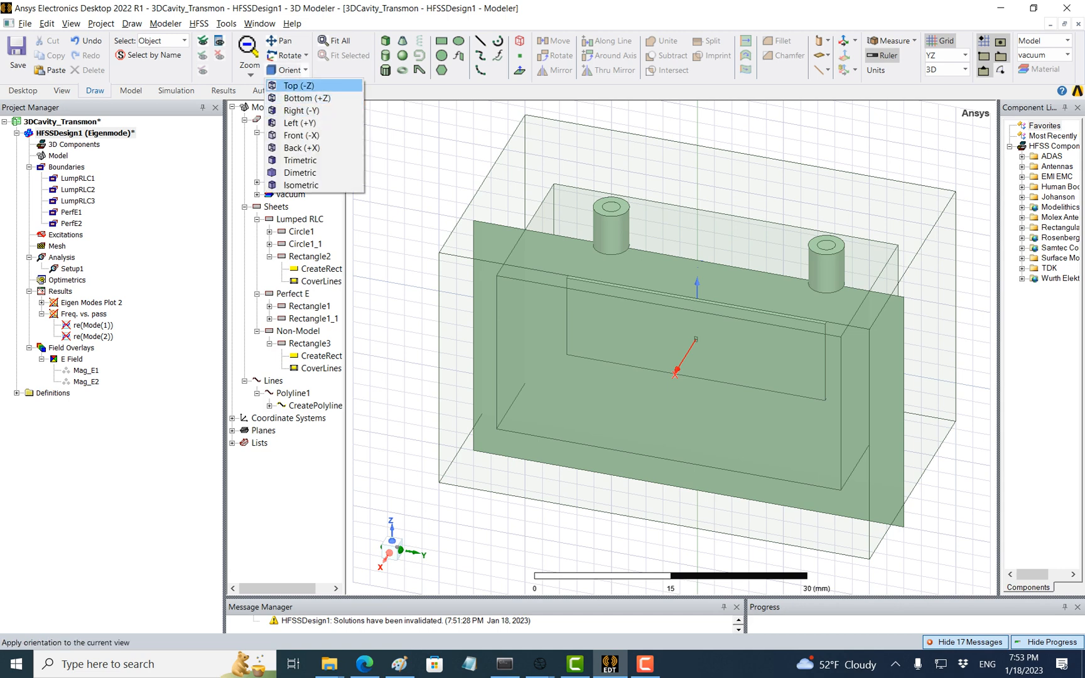
click(297, 85)
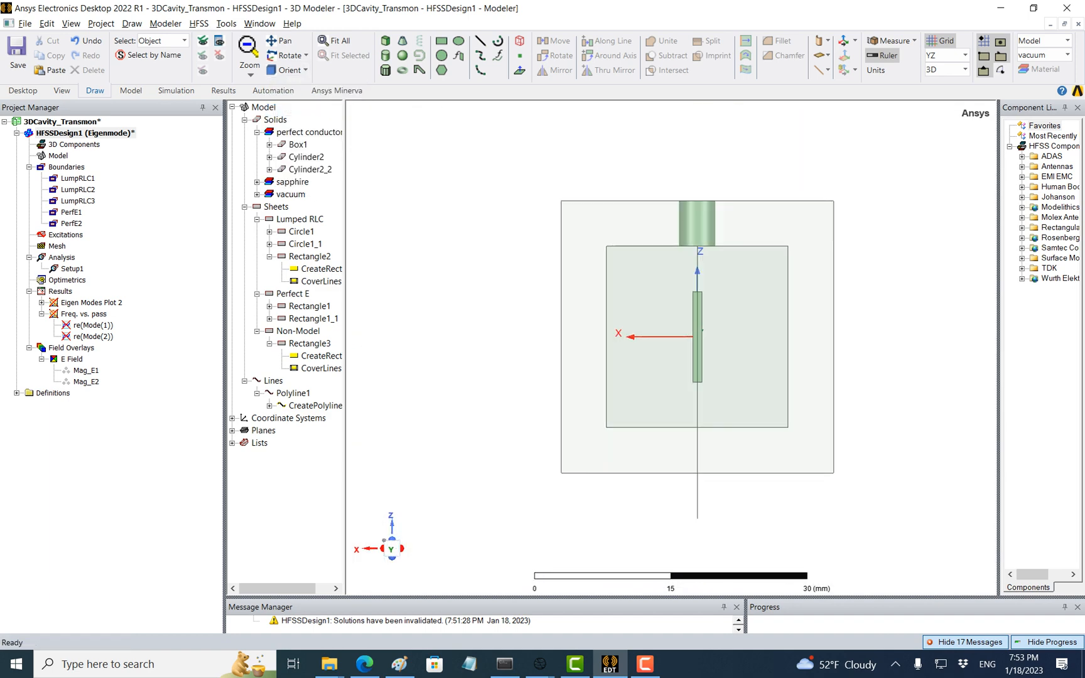
click(287, 70)
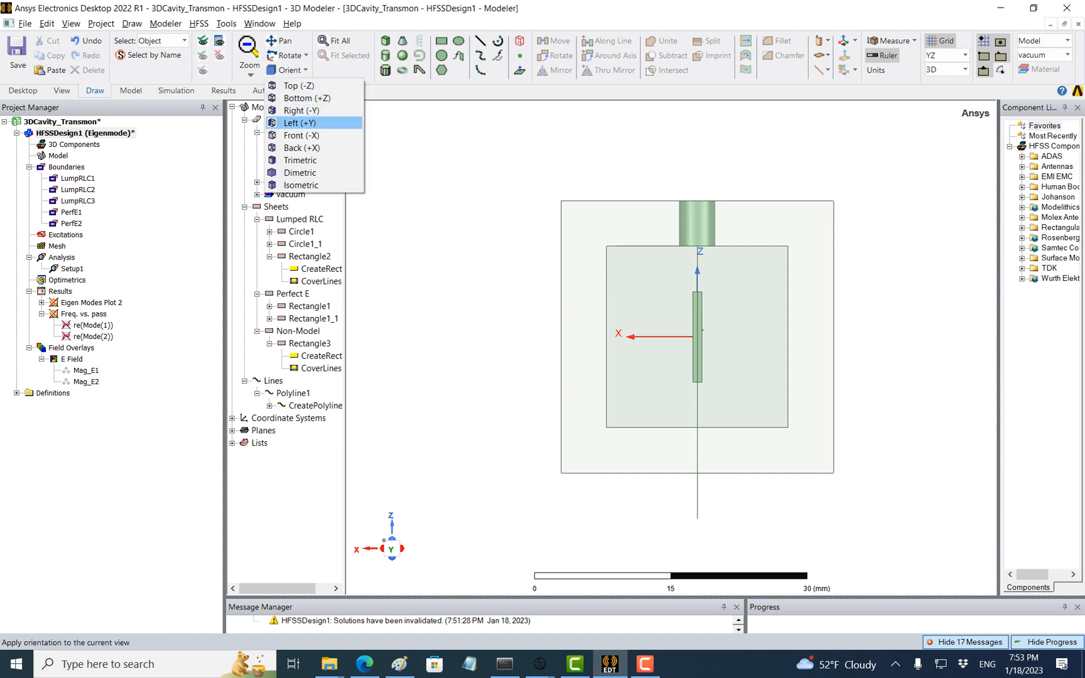
click(300, 123)
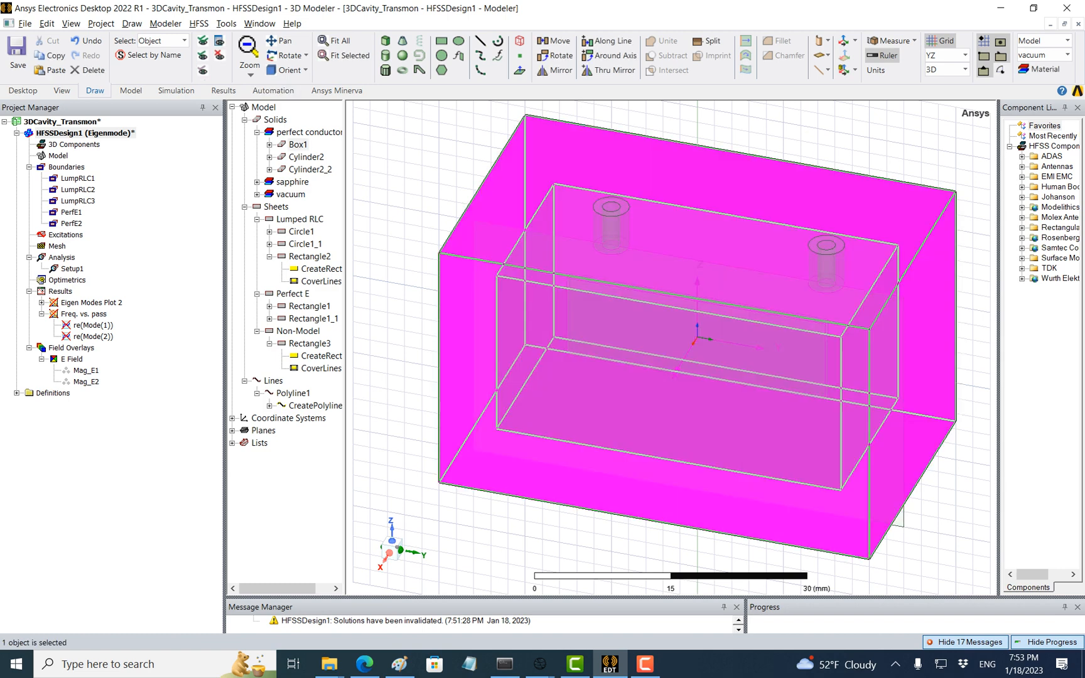
Select Rectangle3 and bring up its context menu to plot Mag_E fields.
click(309, 343)
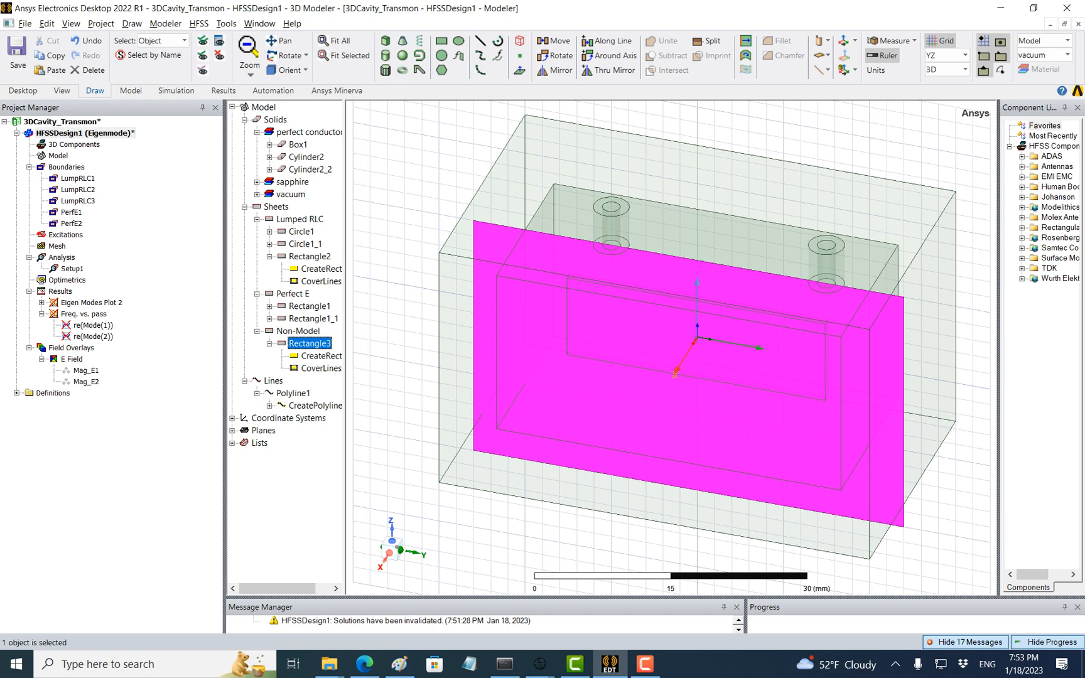
right_click(69, 360)
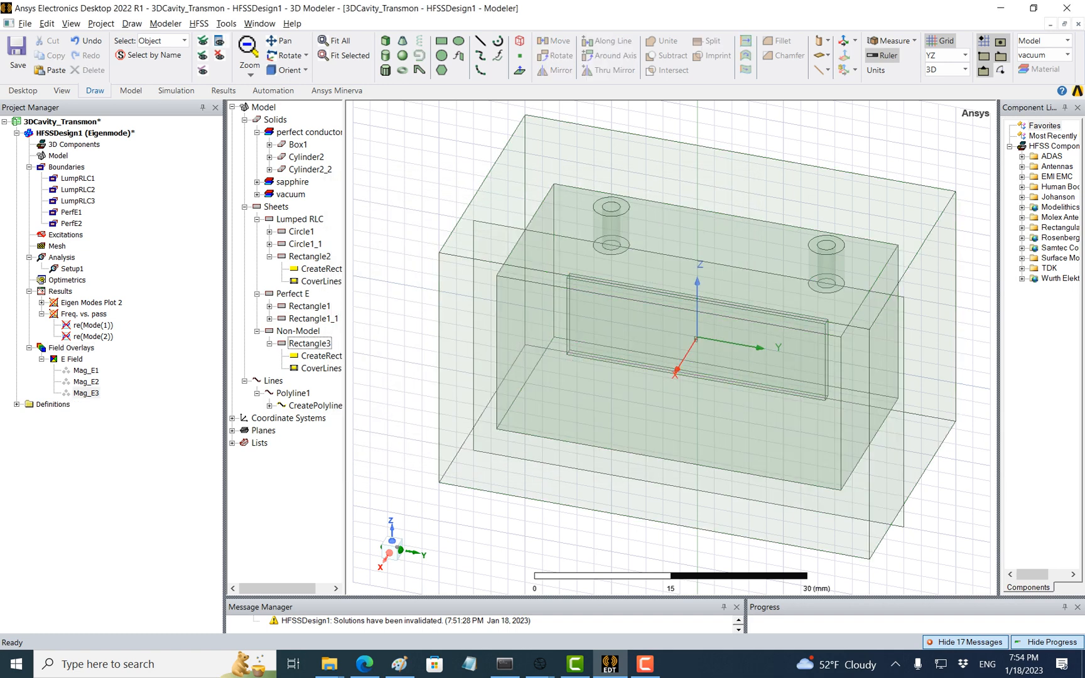
Run Analyze All on the eigenmode design so Mag_E3 appears on Rectangle3.
click(198, 23)
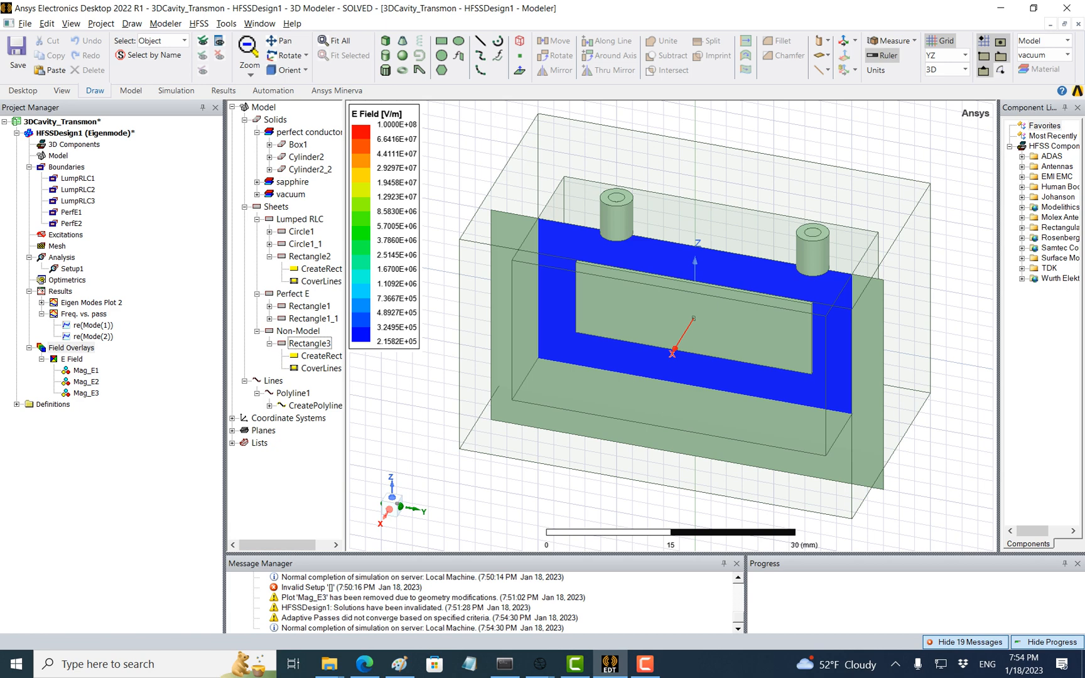
Set the Mag_E3 legend scale to Auto, then Use Limits 0.00009–0.87021.
click(87, 392)
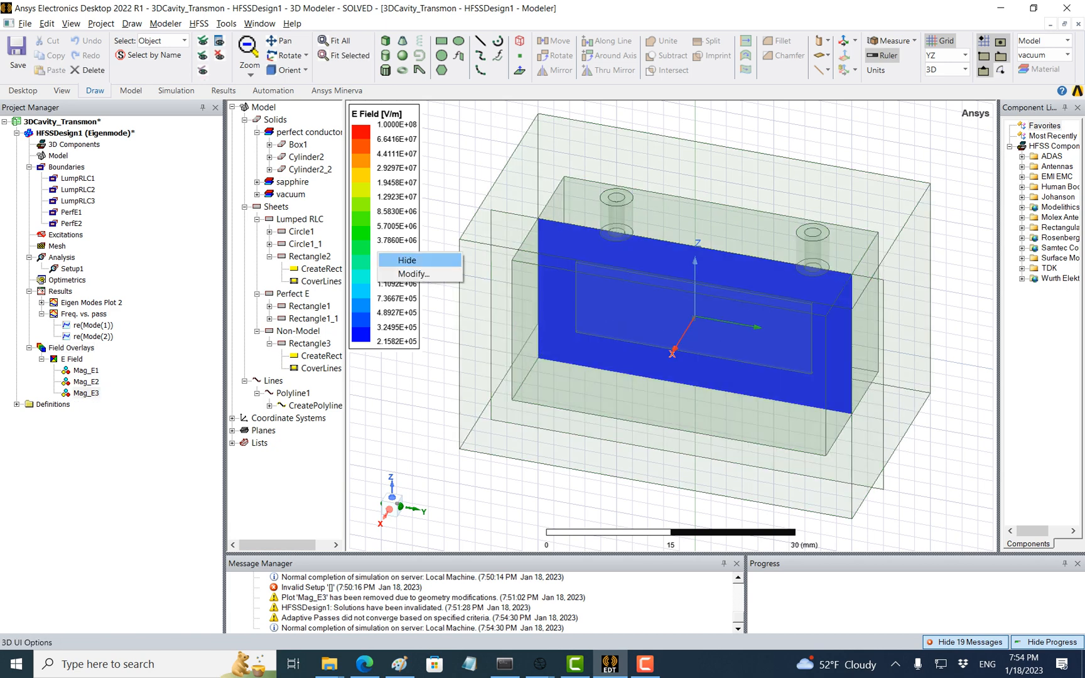
click(412, 274)
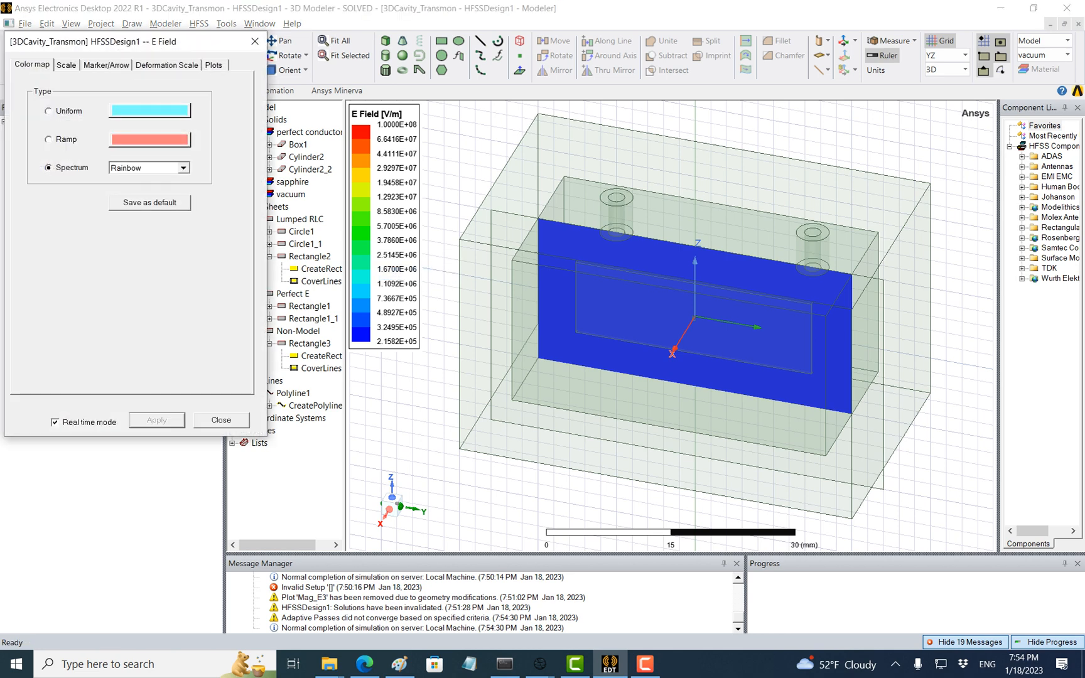
click(66, 65)
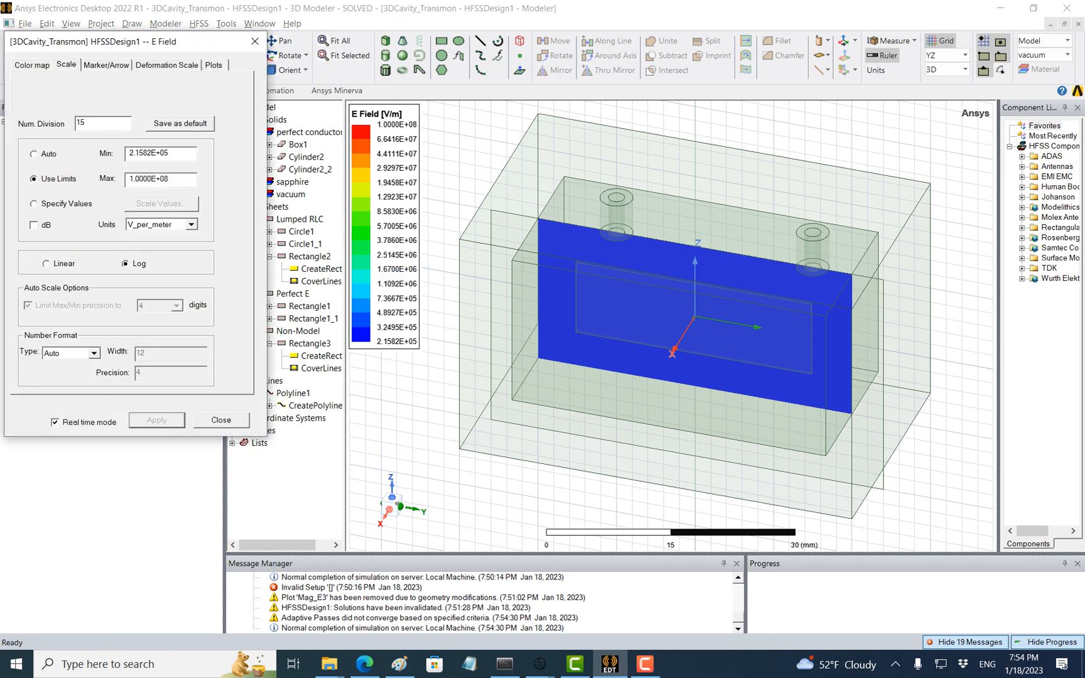
click(34, 154)
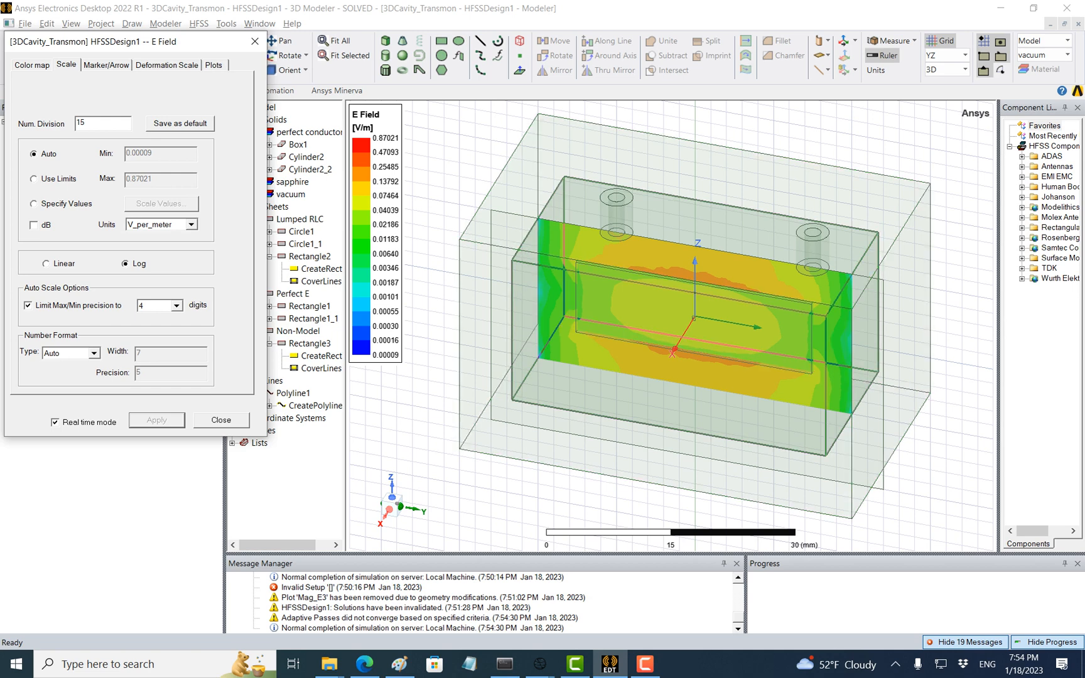
click(32, 178)
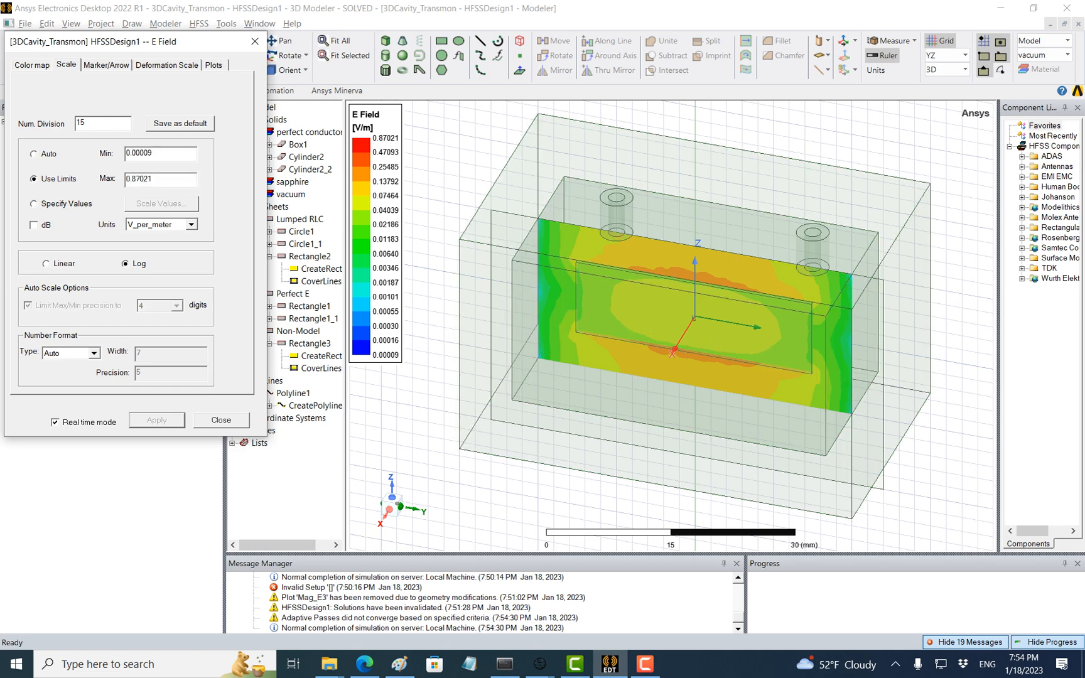
click(33, 153)
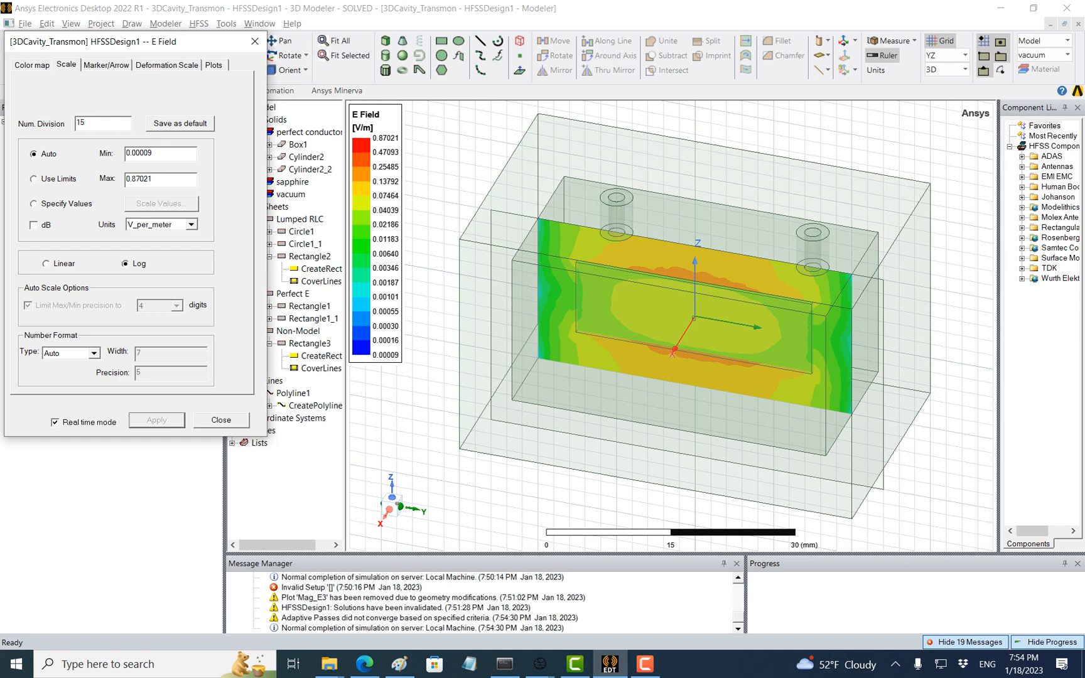
click(33, 178)
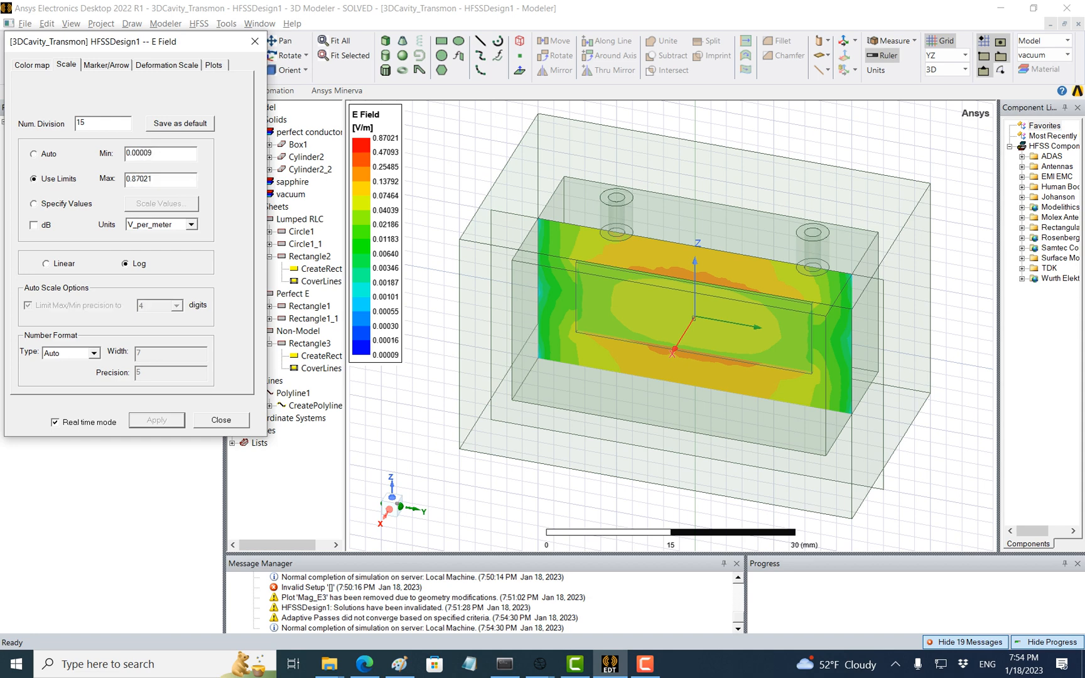
click(198, 23)
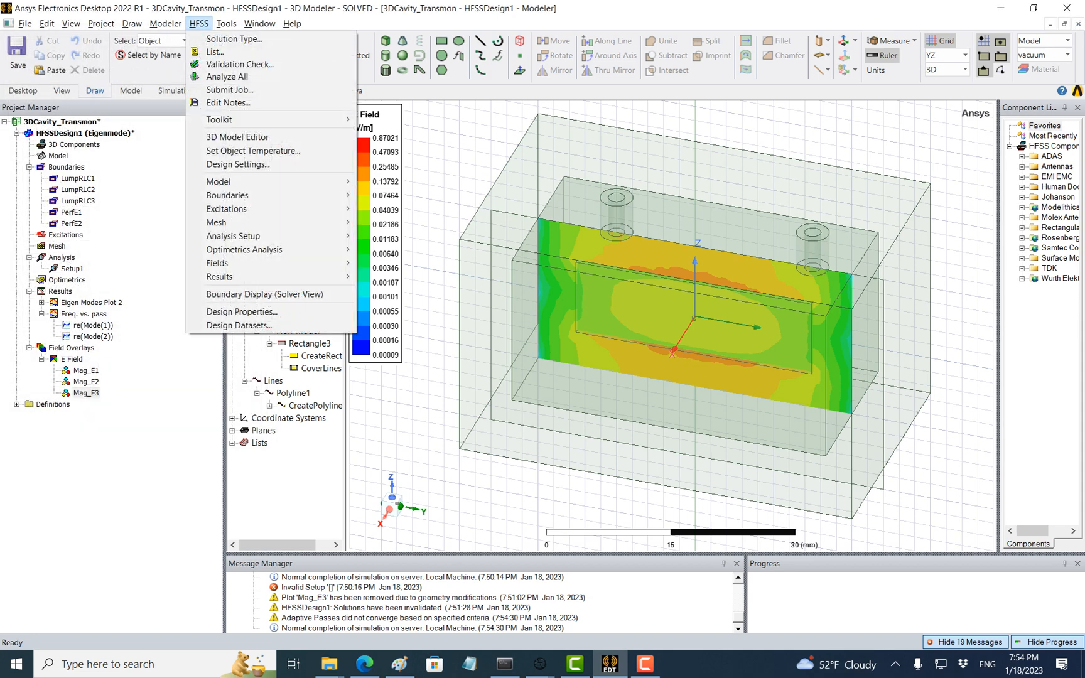
Switch field sources to Stored Energy excitation, Mode 2 at 1 J, Mode 1 at zero.
click(219, 277)
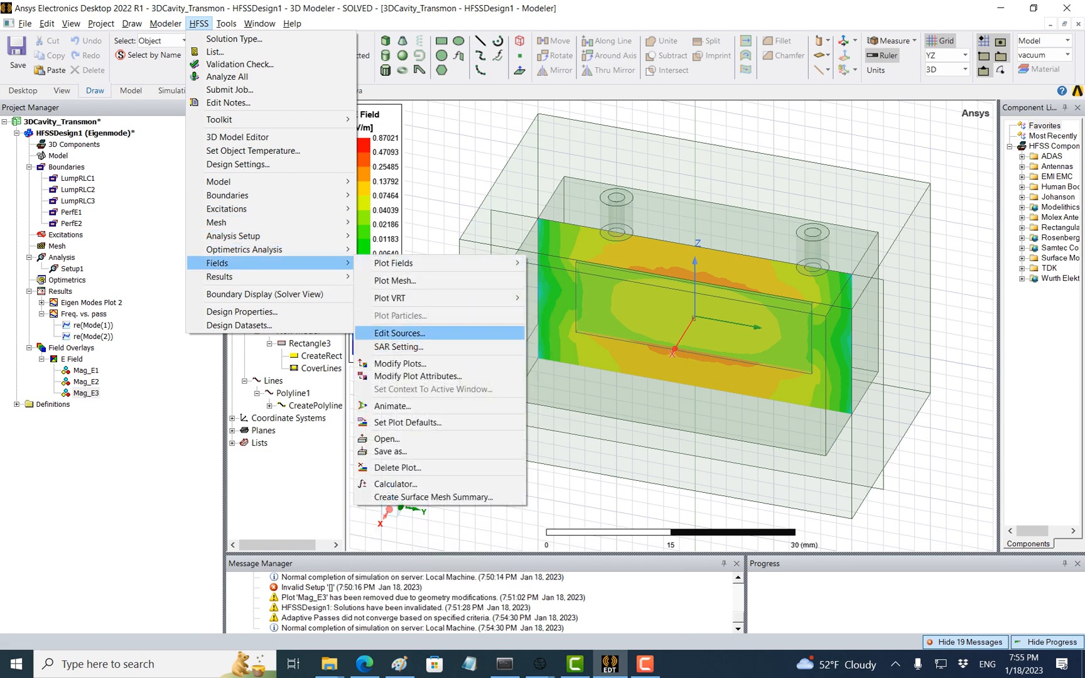
click(399, 333)
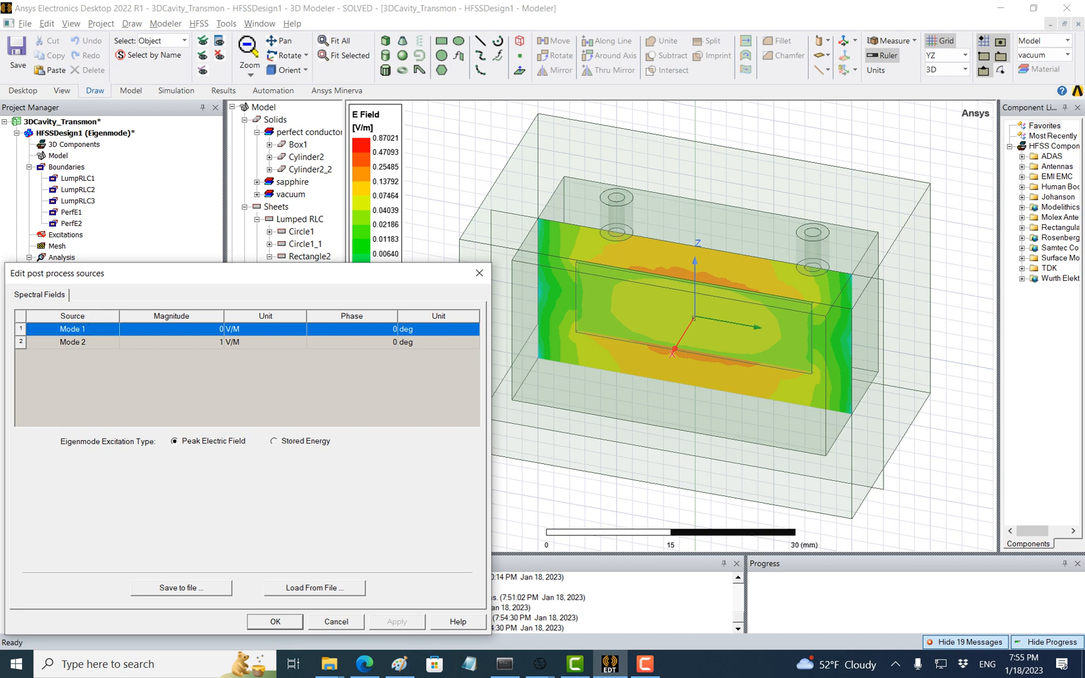
click(272, 441)
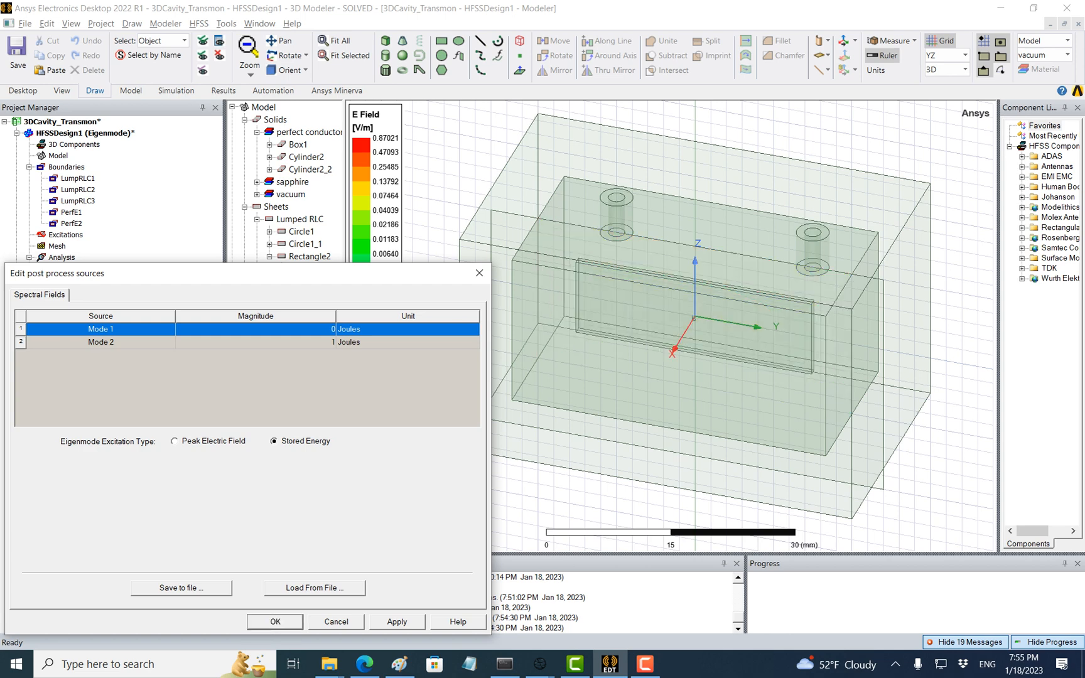
click(274, 621)
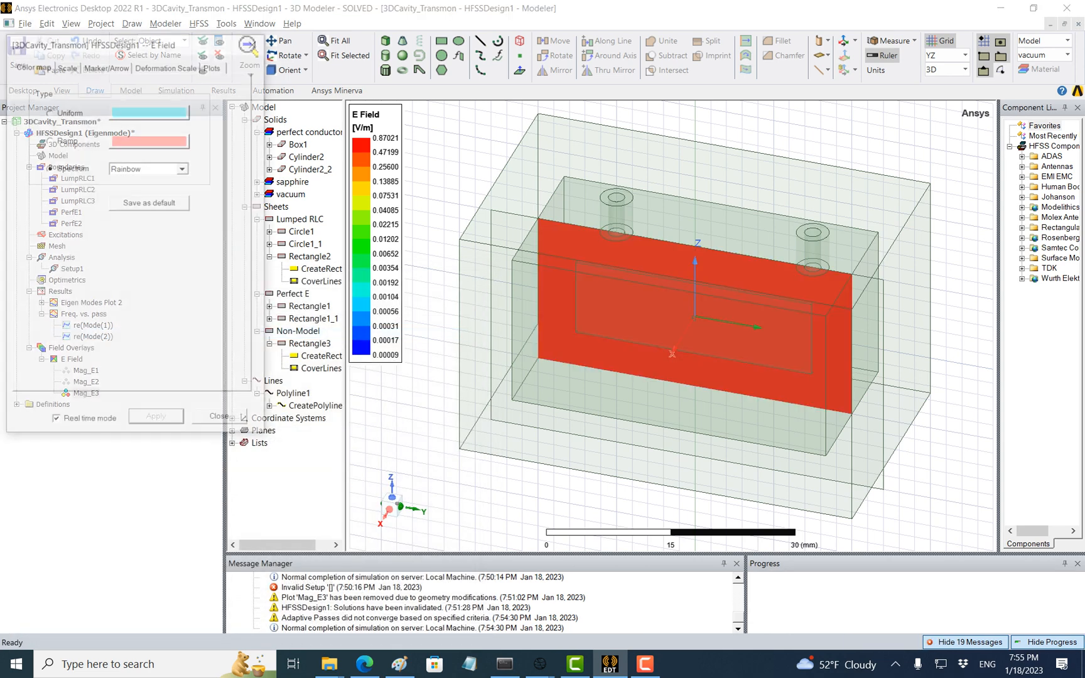
Set the E Field overlay scale to Auto, then Use Limits, and close the settings.
click(66, 65)
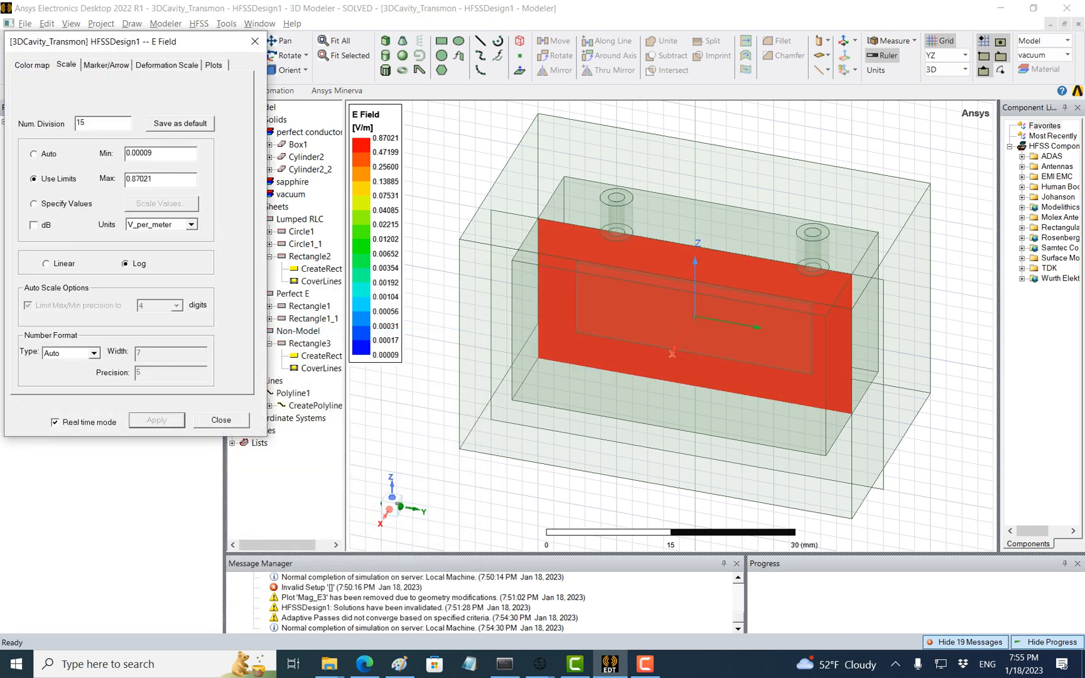
click(33, 154)
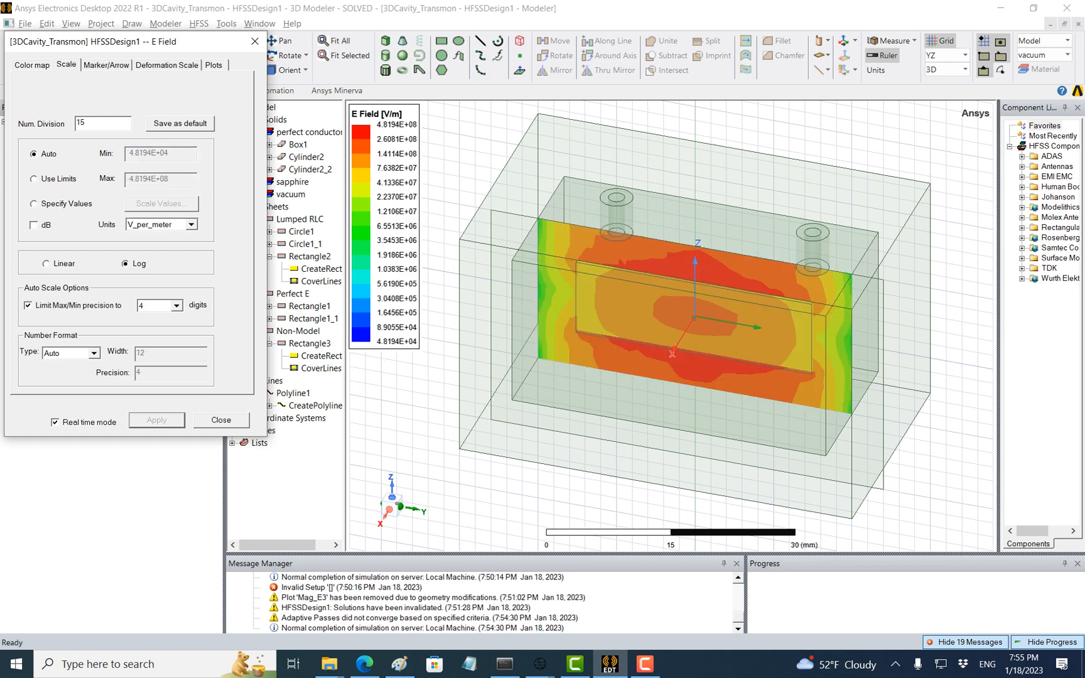
click(33, 178)
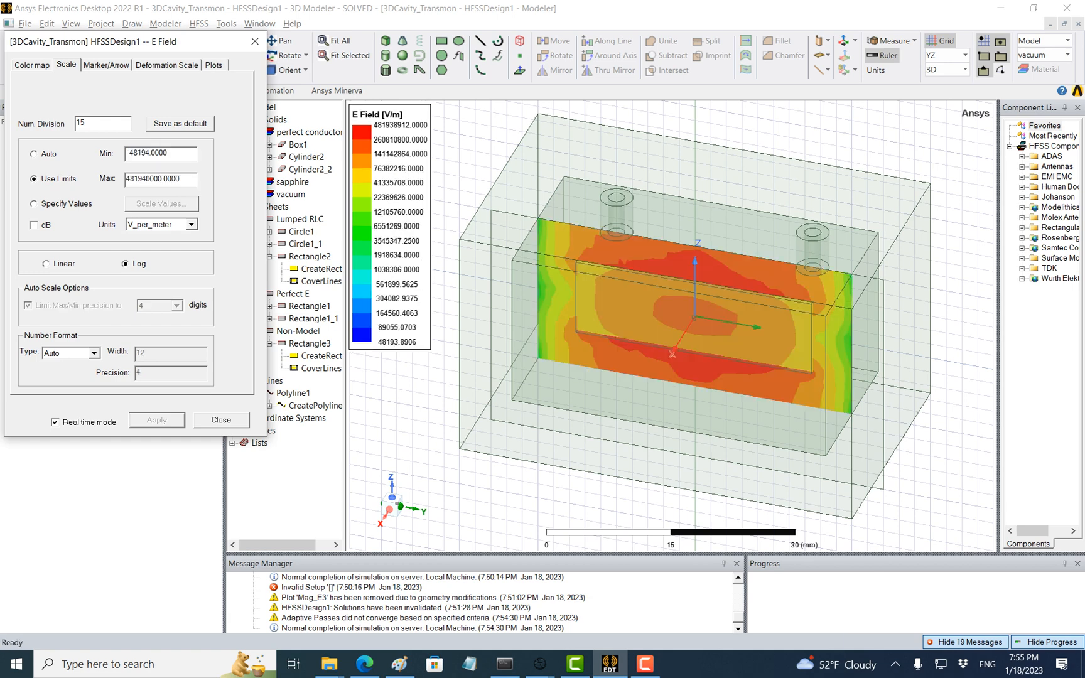
click(220, 420)
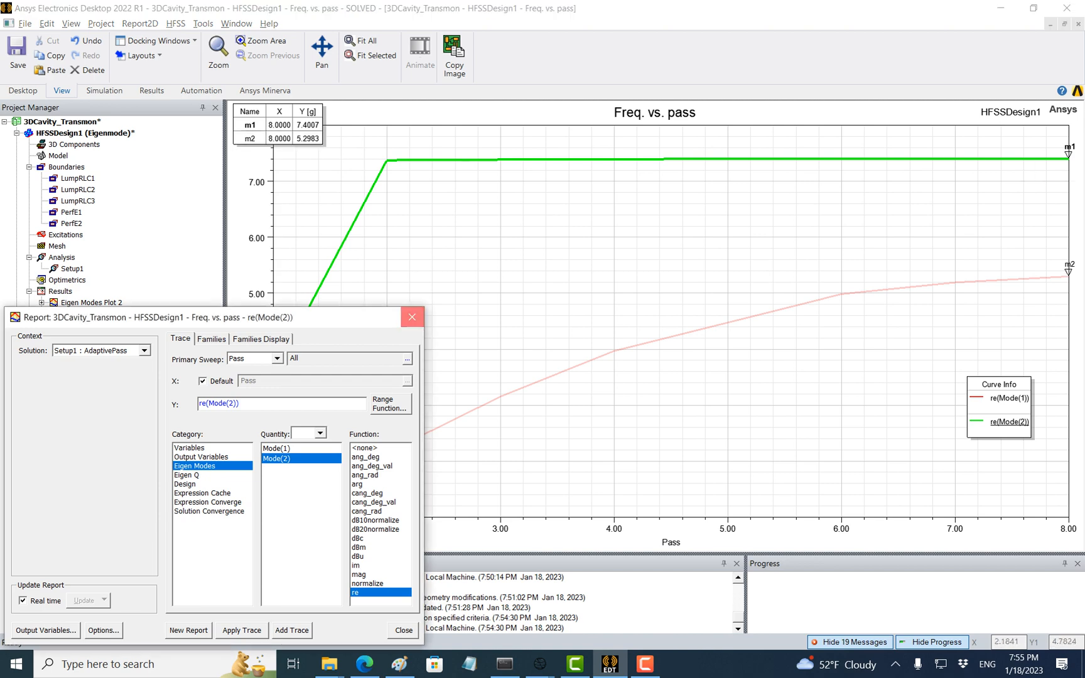
Change the Lj design variable from 12 nH to 7 nH in Design Properties.
click(412, 317)
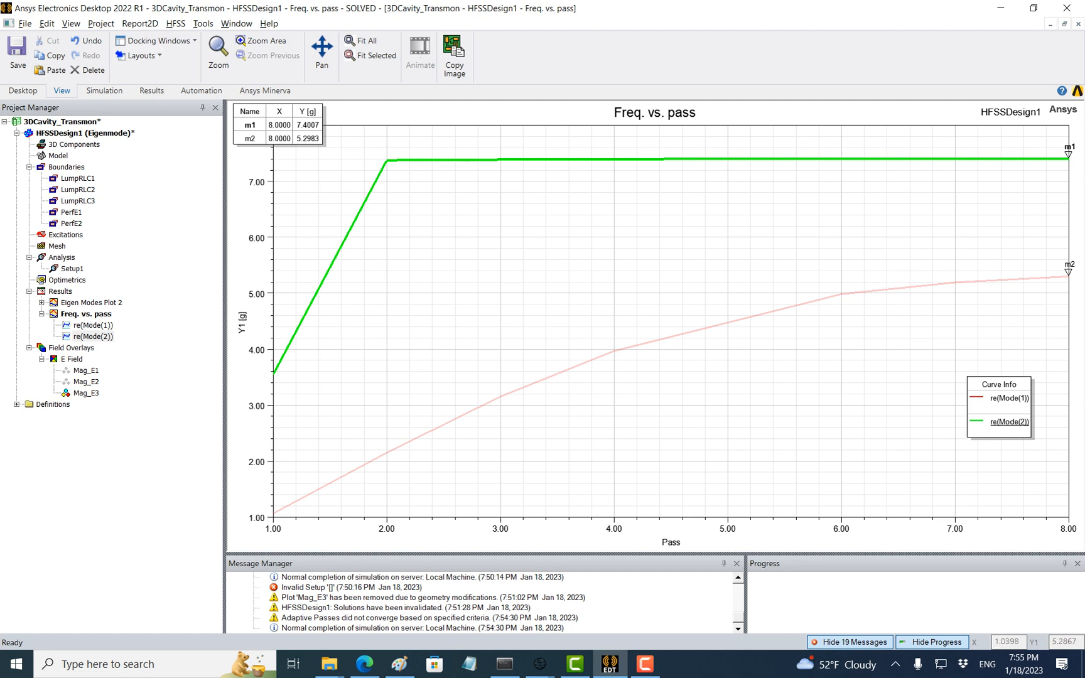
click(175, 23)
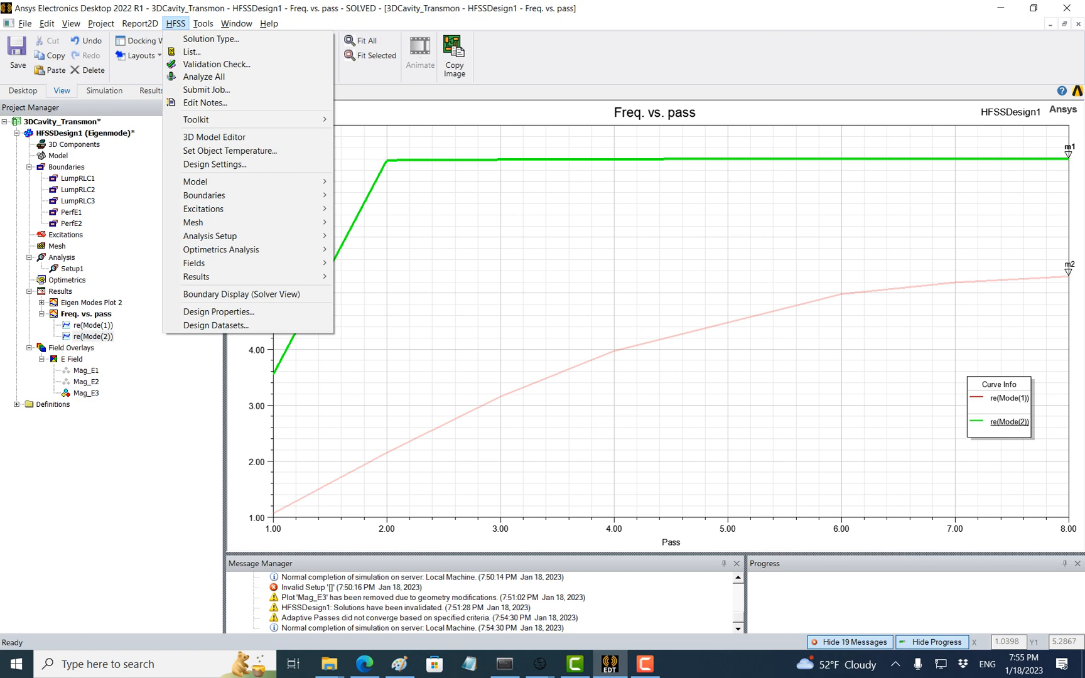
click(218, 311)
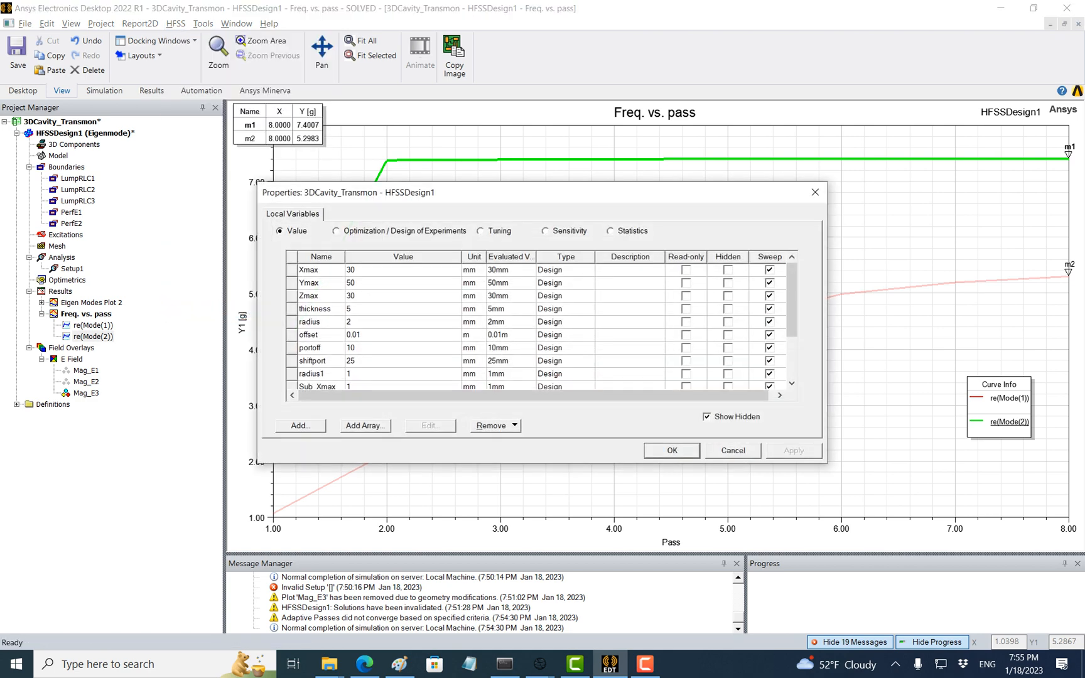
scroll(down, 3)
text(1)
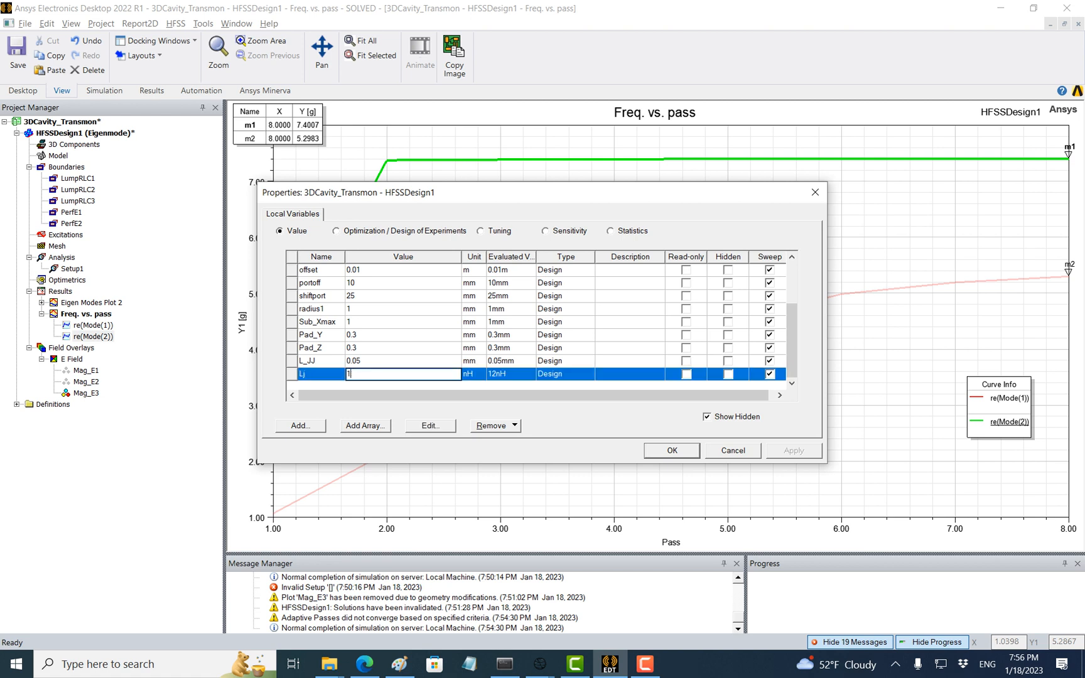
text(7)
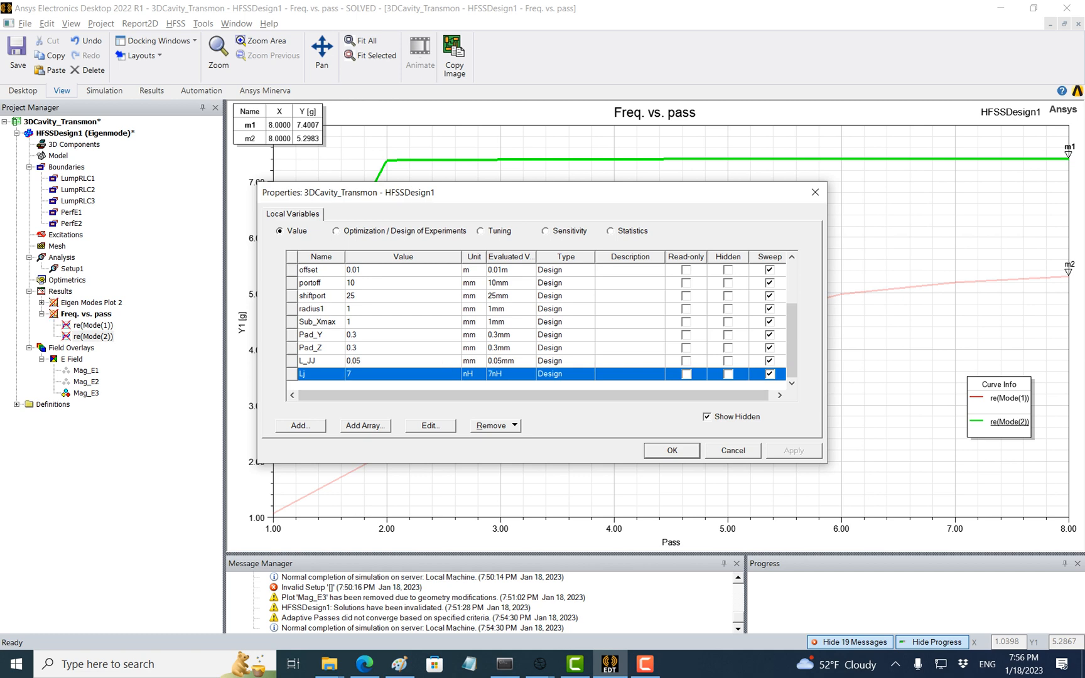
click(175, 22)
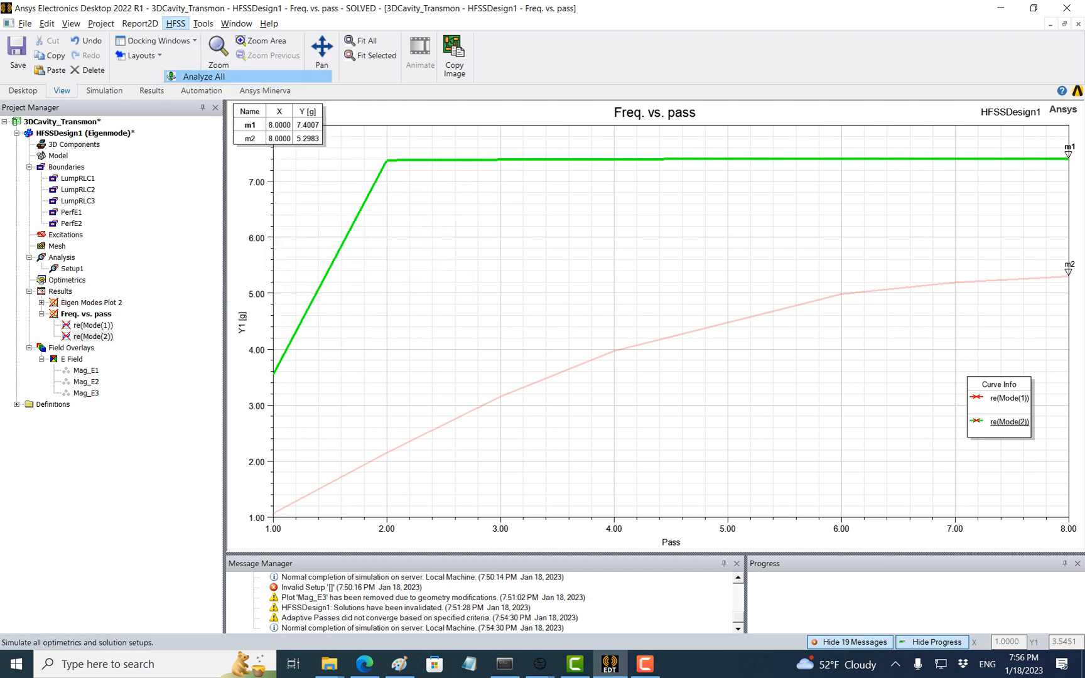
Re-solve all setups with Lj at 7 nH, then switch to the Jupyter notebook.
click(202, 76)
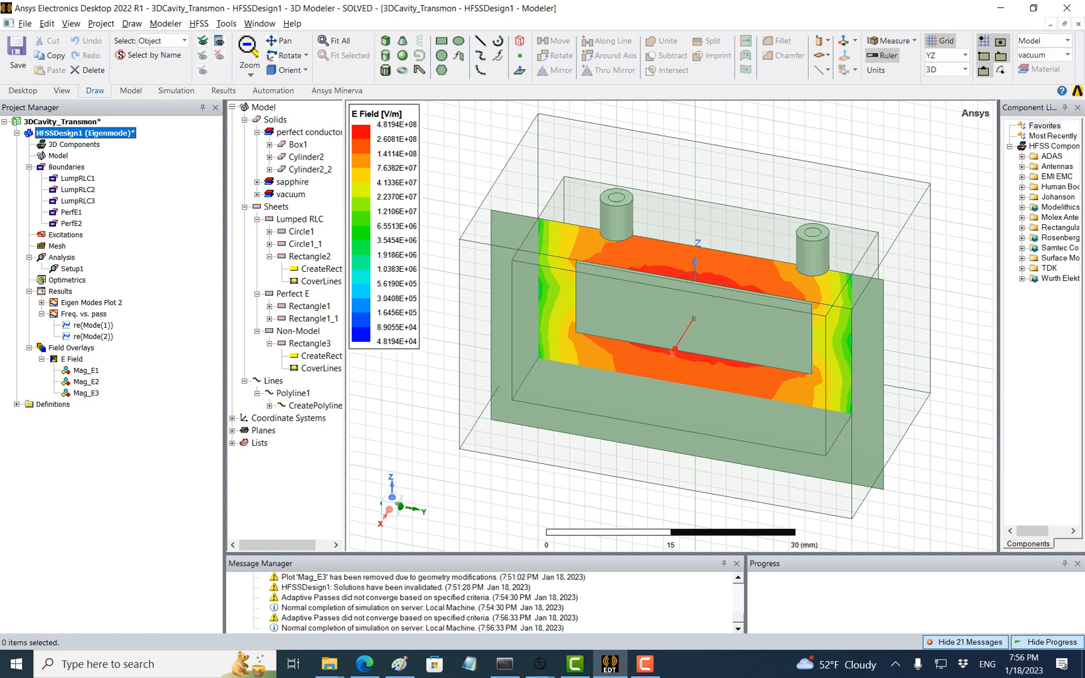
click(365, 664)
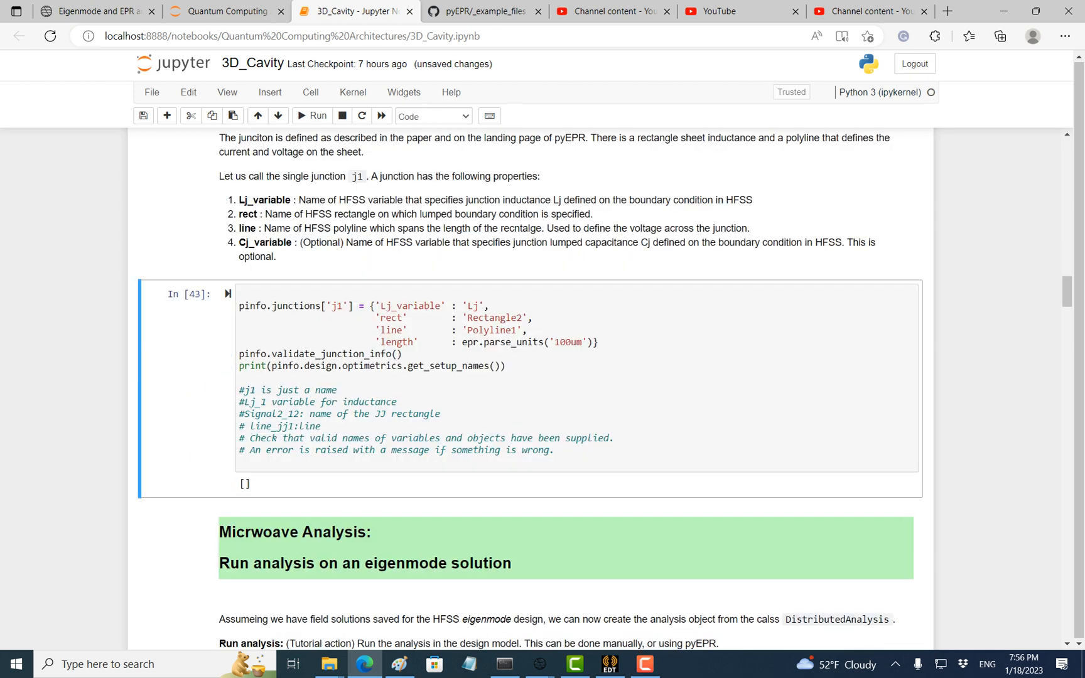
Rerun the get_ansys_variables cell to list both Lj variations, 12 nH and 7 nH.
scroll(down, 3)
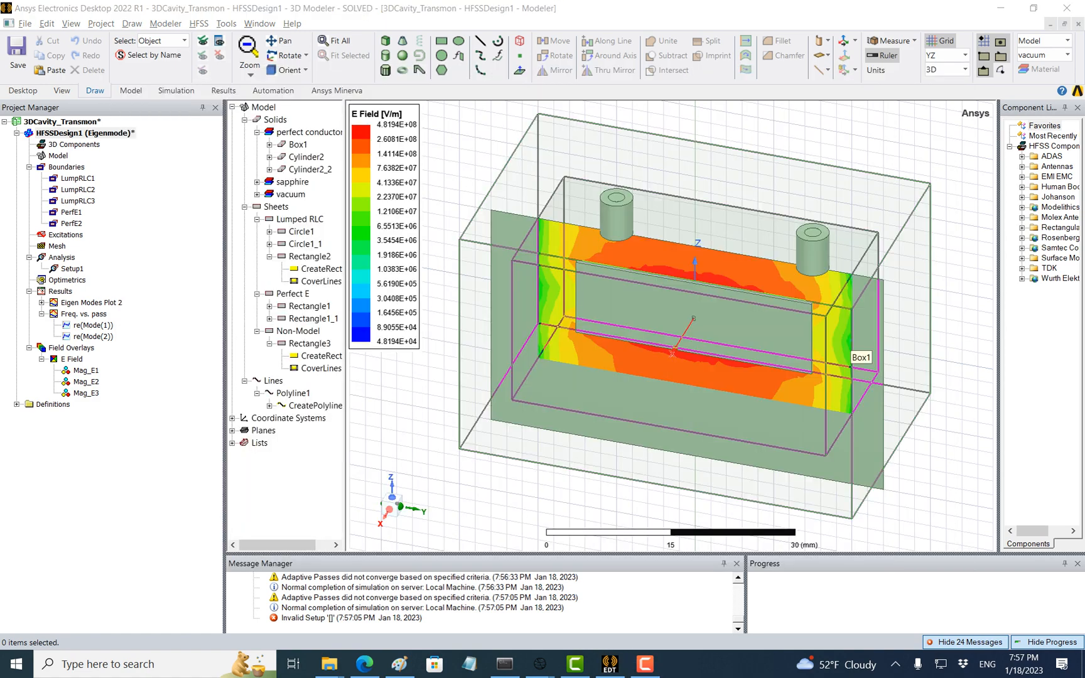
click(364, 664)
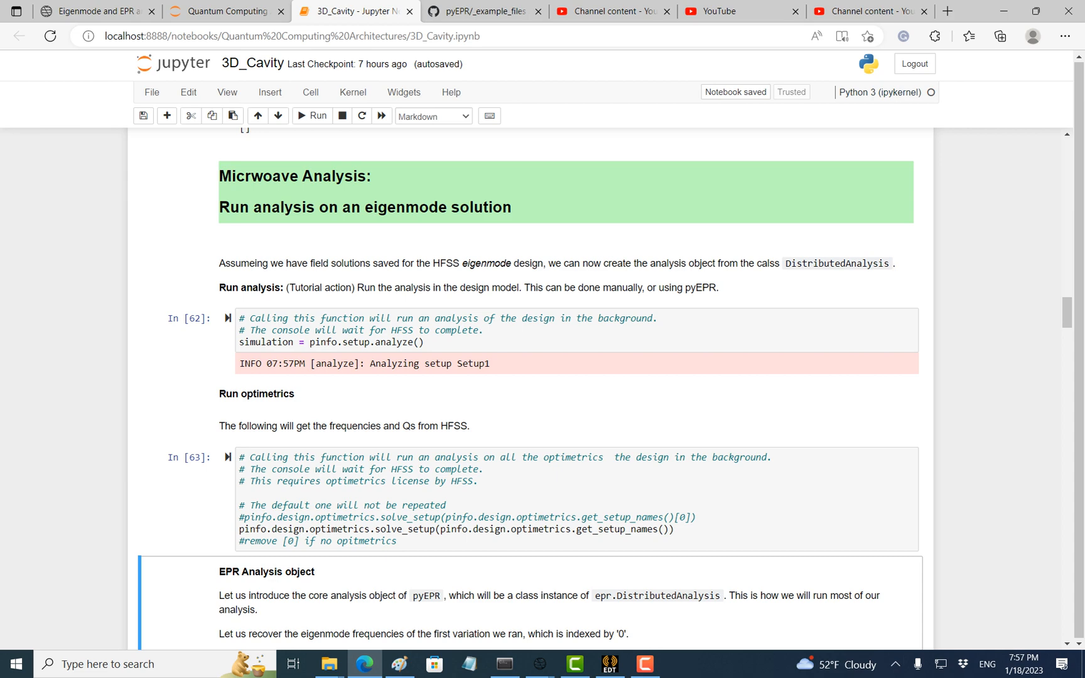
scroll(down, 3)
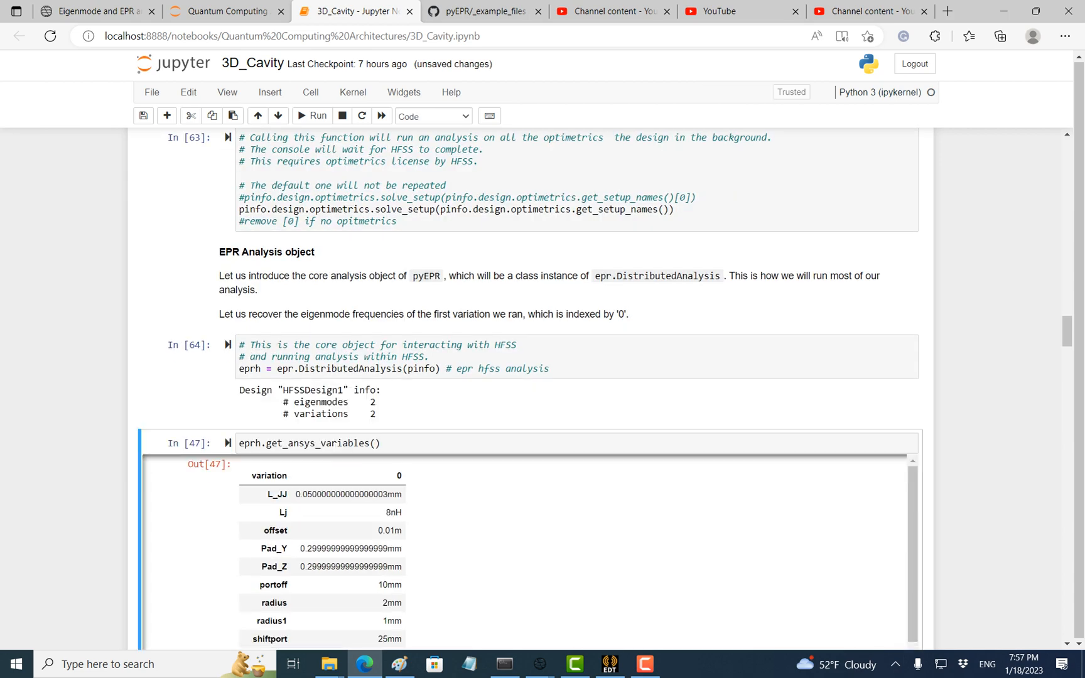
click(312, 116)
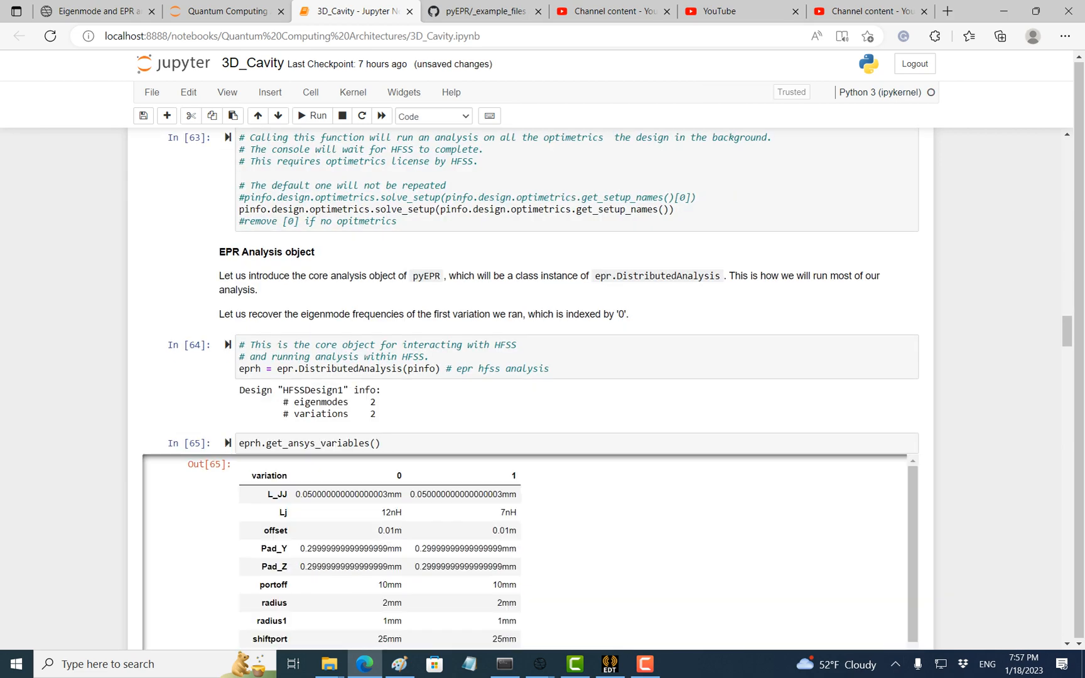
scroll(down, 3)
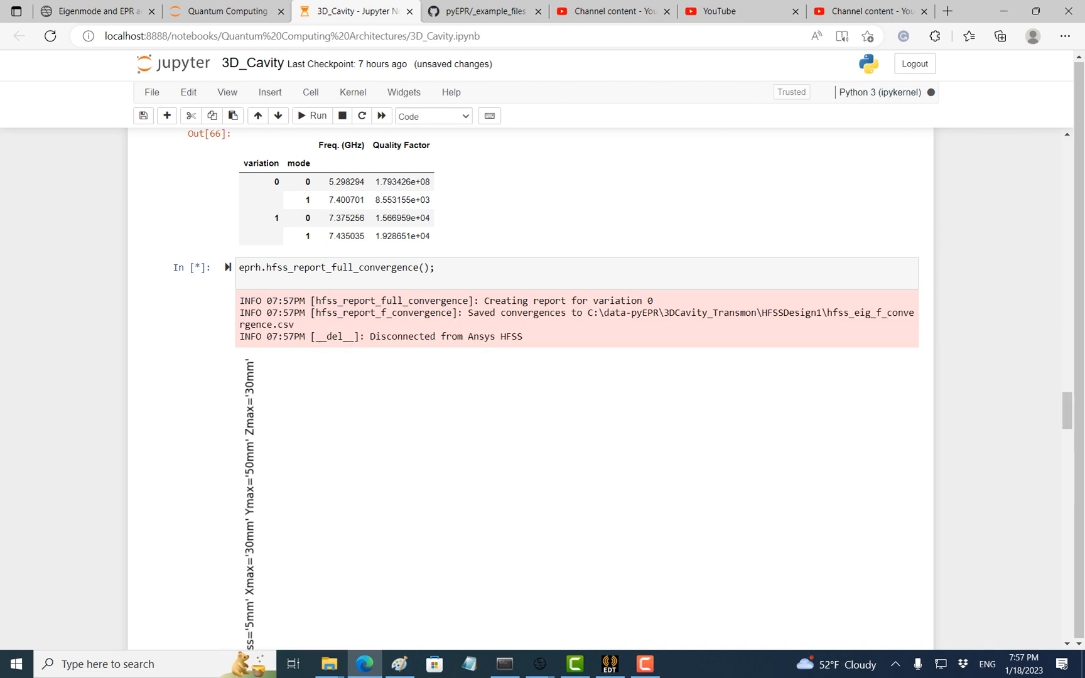
Scroll through the do_EPR_analysis output for both junction-inductance variations.
scroll(down, 3)
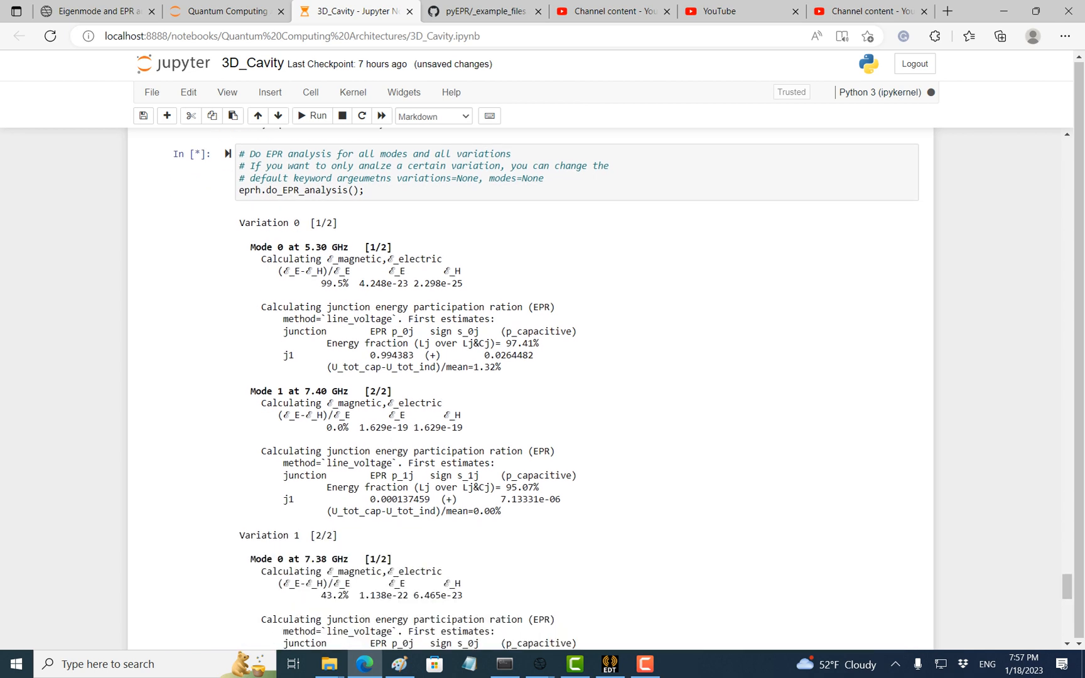
scroll(down, 3)
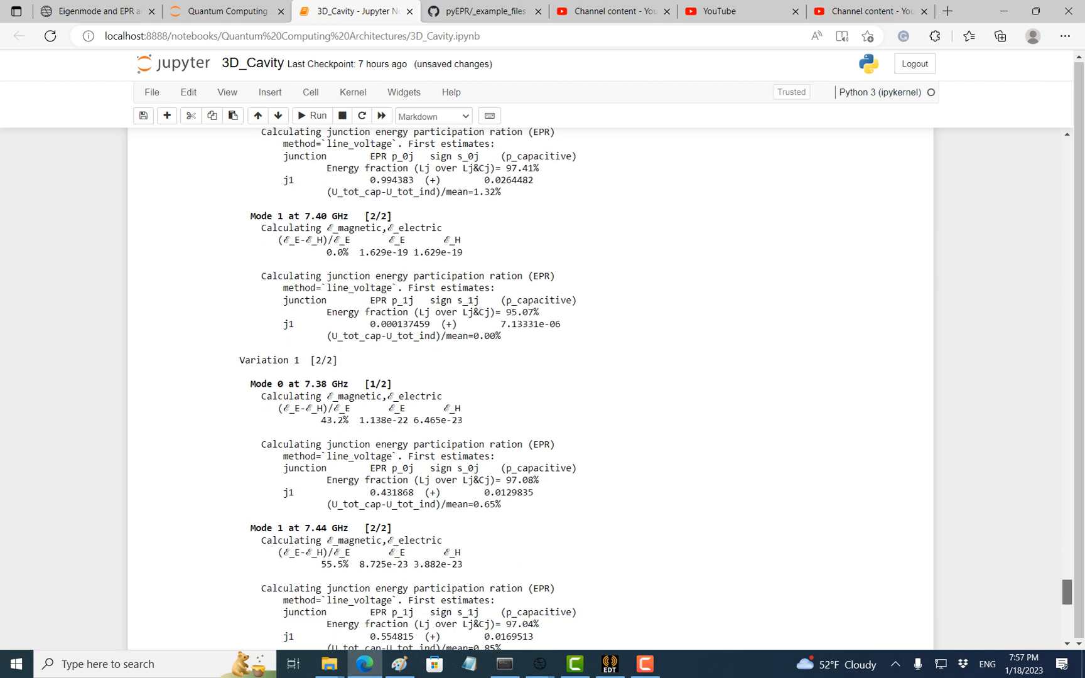
scroll(down, 3)
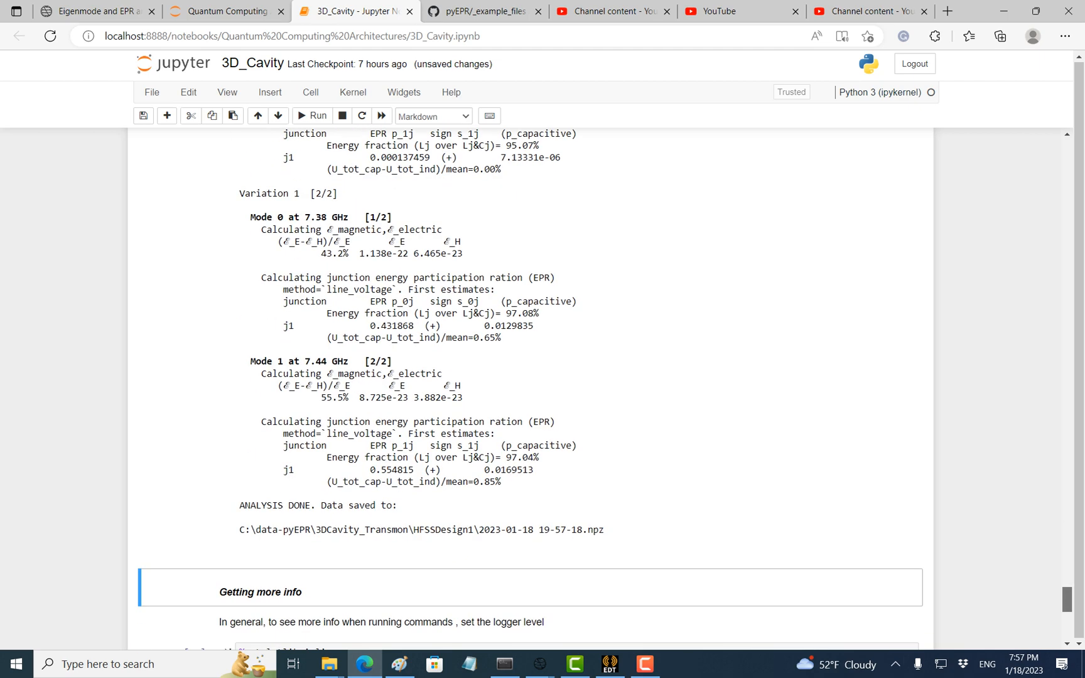
scroll(down, 3)
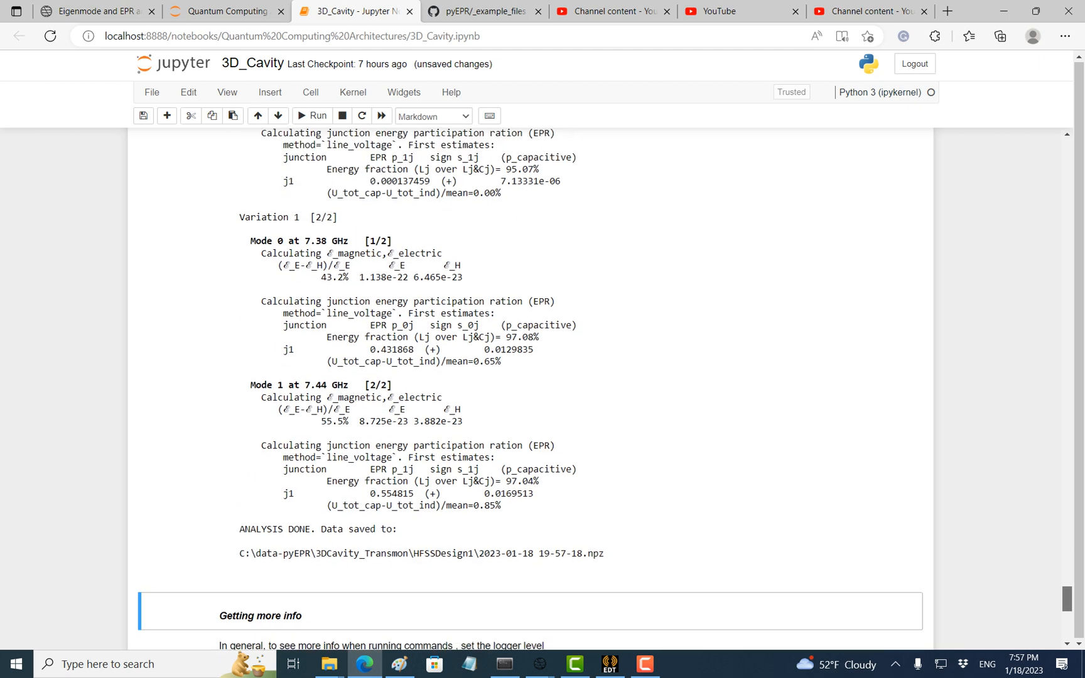
scroll(down, 3)
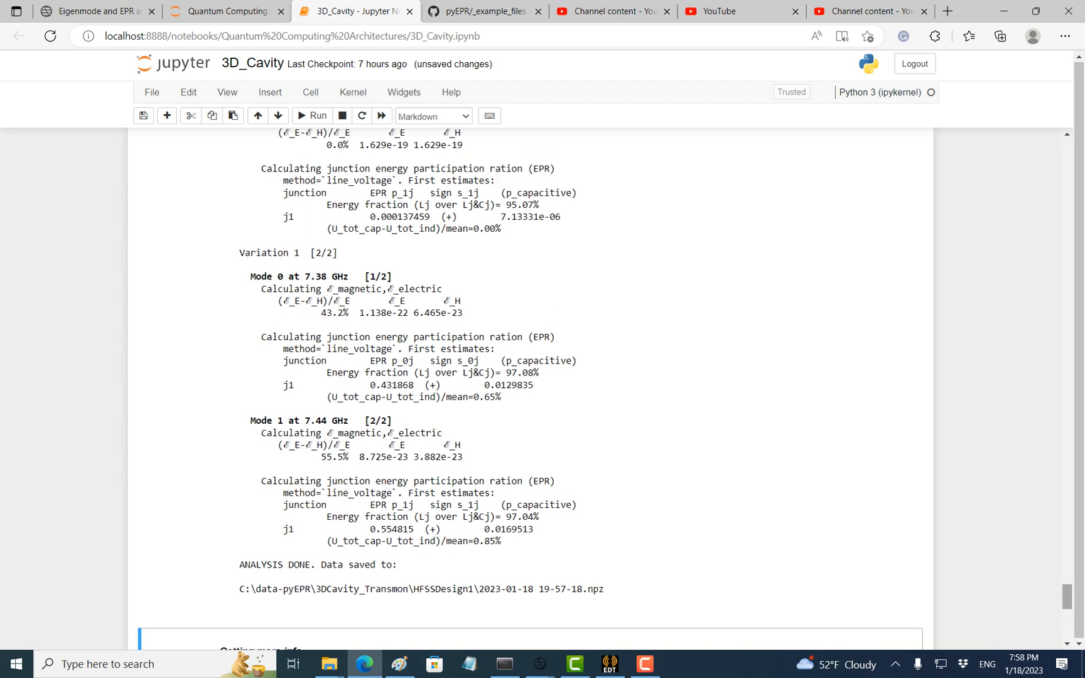
Scroll to the QuantumAnalysis output showing participation and chi matrices with 257 MHz anharmonicity.
double_click(386, 385)
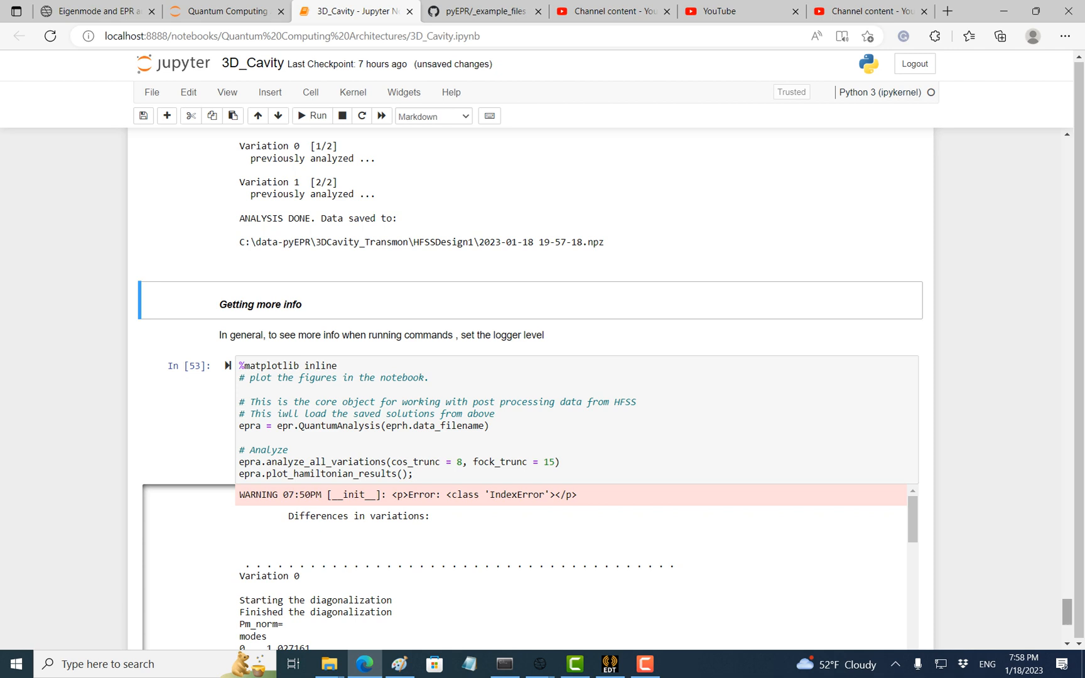
scroll(down, 3)
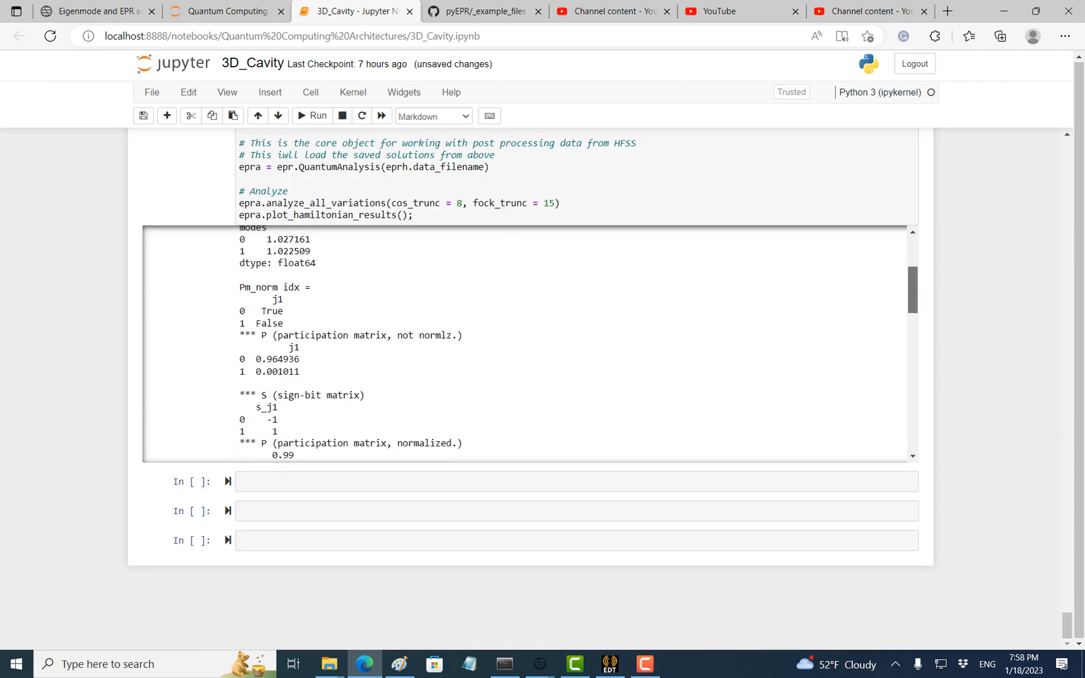
scroll(down, 3)
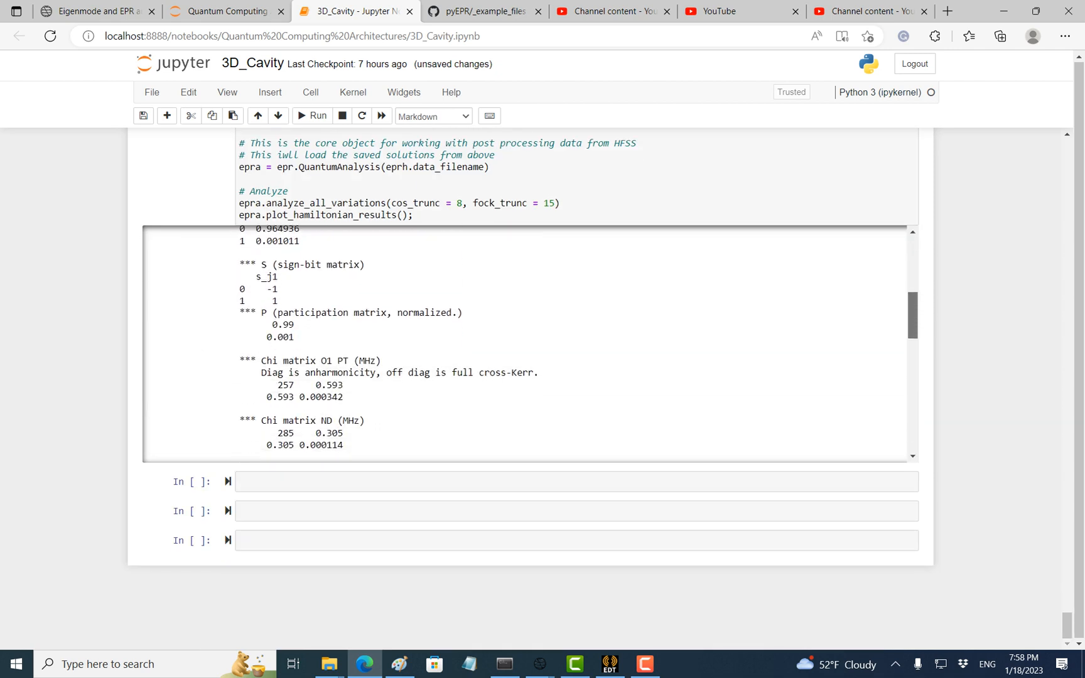
scroll(down, 3)
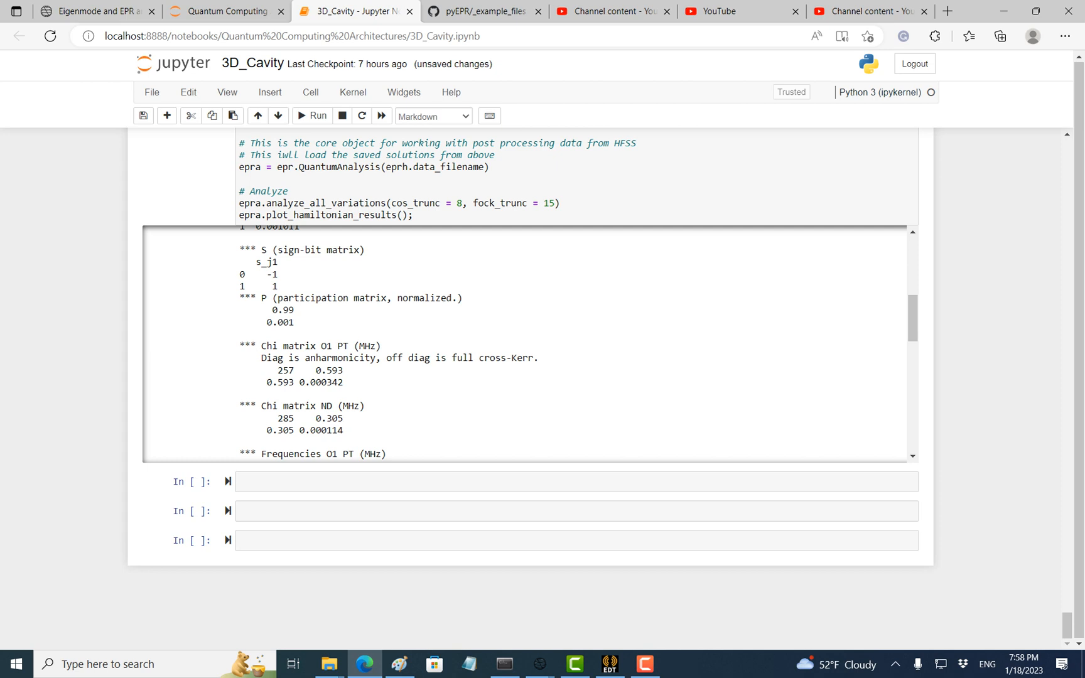